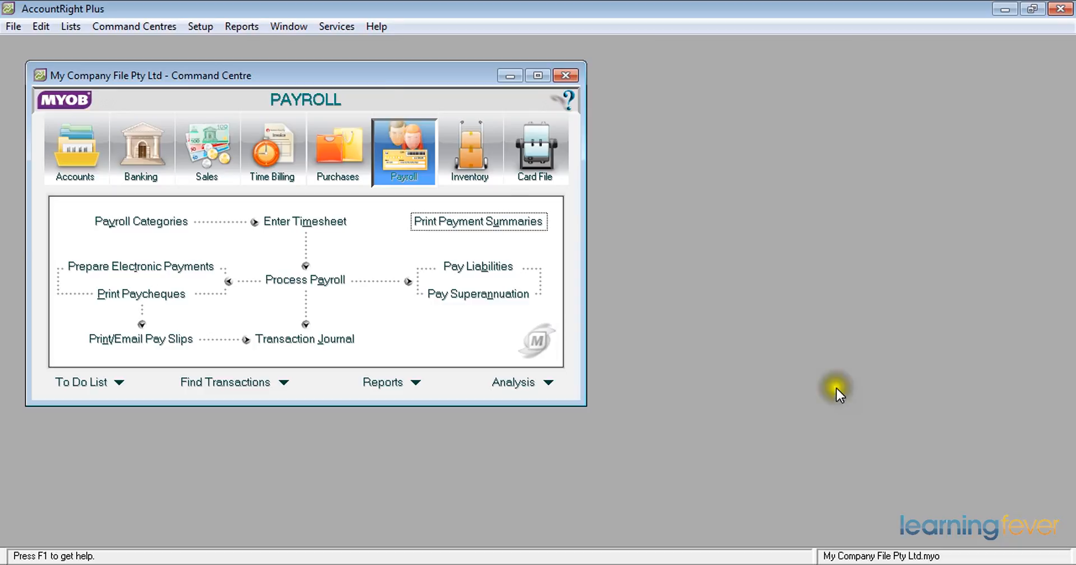
Step: Open Index to Reports and select the Payroll tab's Activity Summary report
{"action": "left_click", "coordinate": [241, 26]}
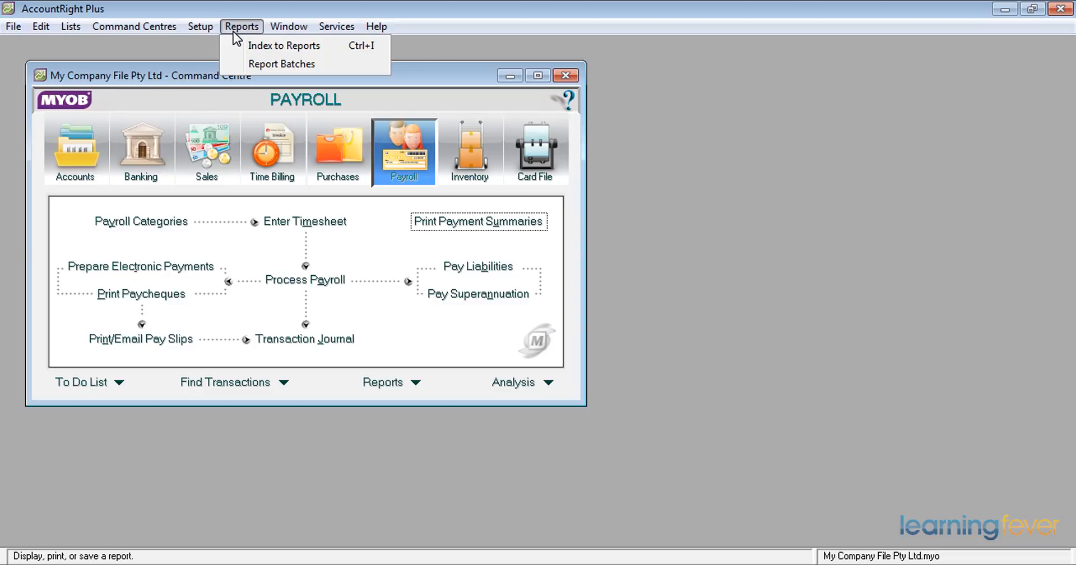
{"action": "left_click", "coordinate": [284, 45]}
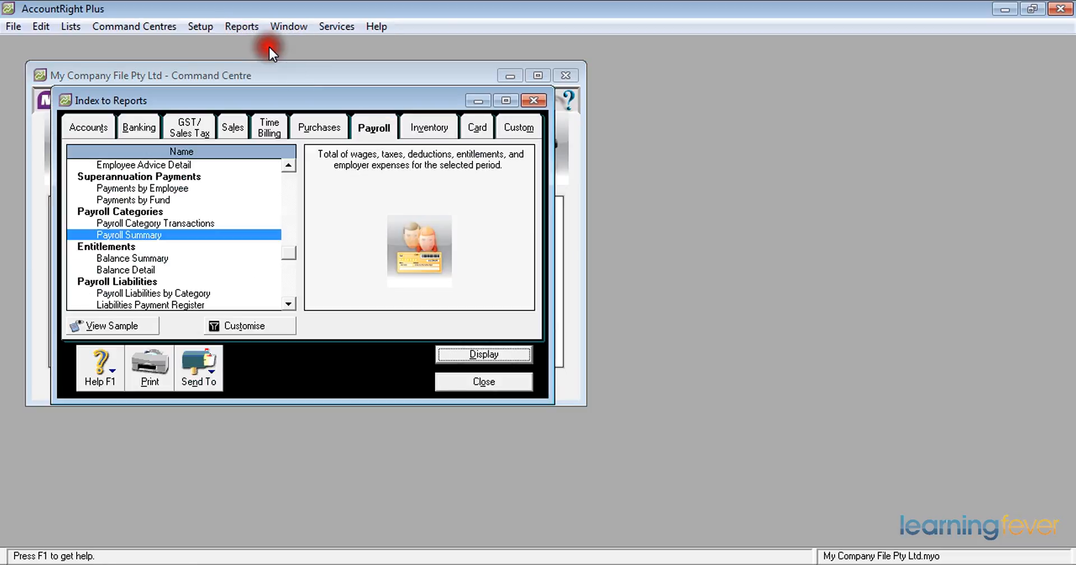
{"action": "mouse_move", "coordinate": [314, 89]}
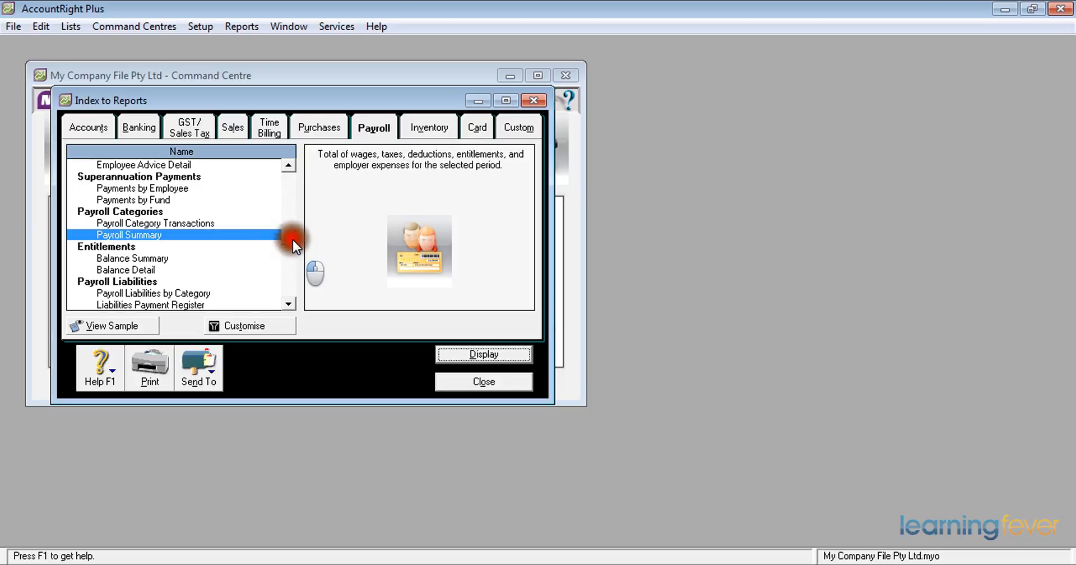
{"action": "left_click", "coordinate": [287, 165]}
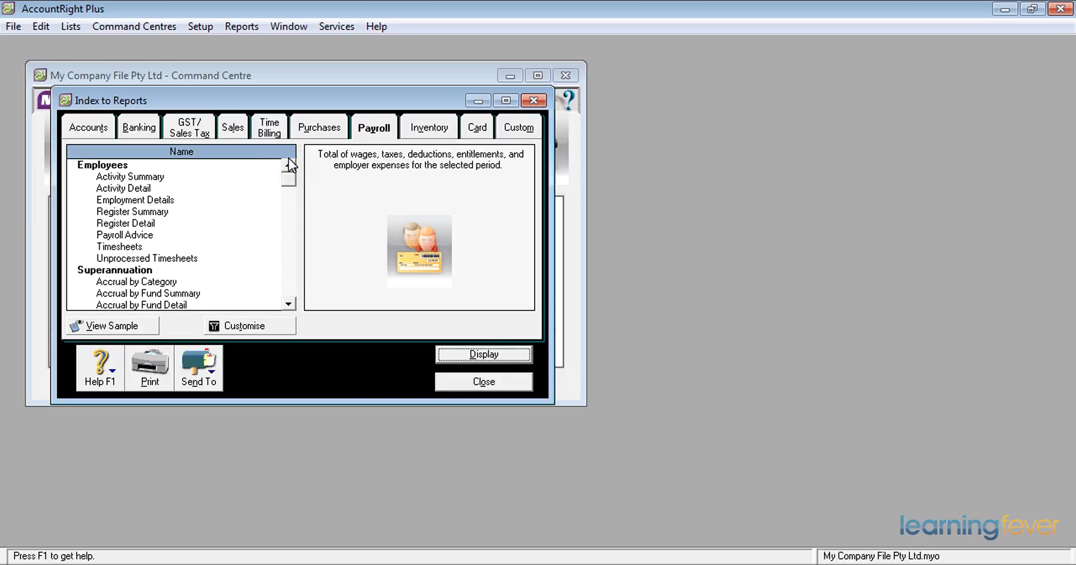
{"action": "left_click", "coordinate": [129, 177]}
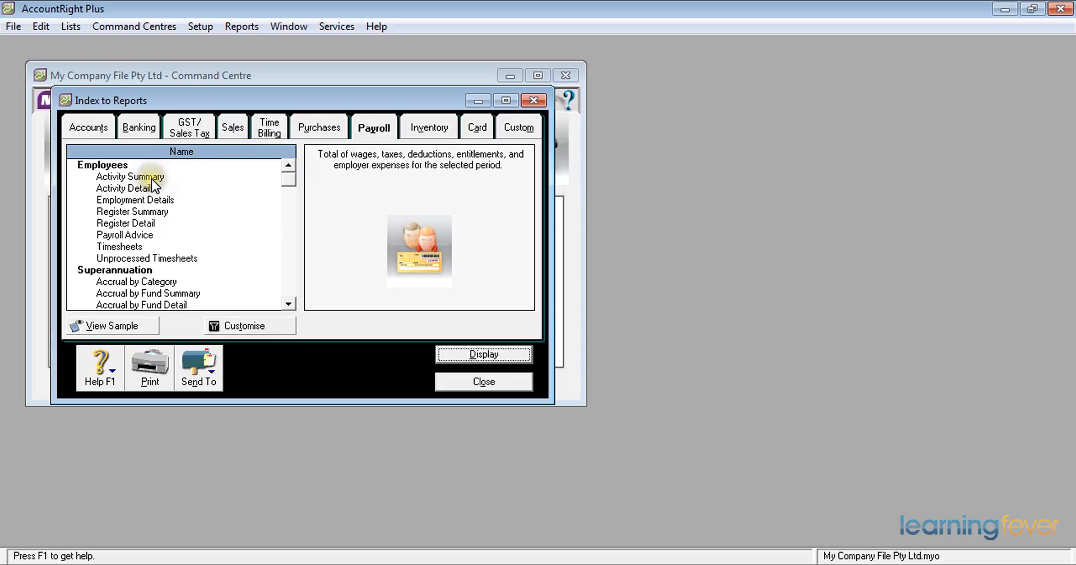
{"action": "left_click", "coordinate": [129, 176]}
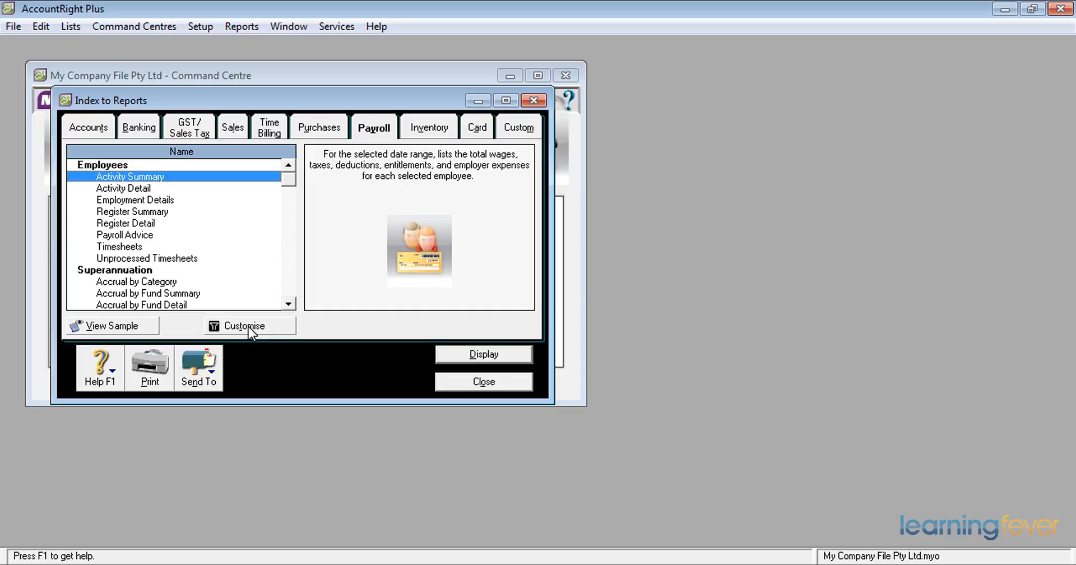
{"action": "left_click", "coordinate": [242, 326]}
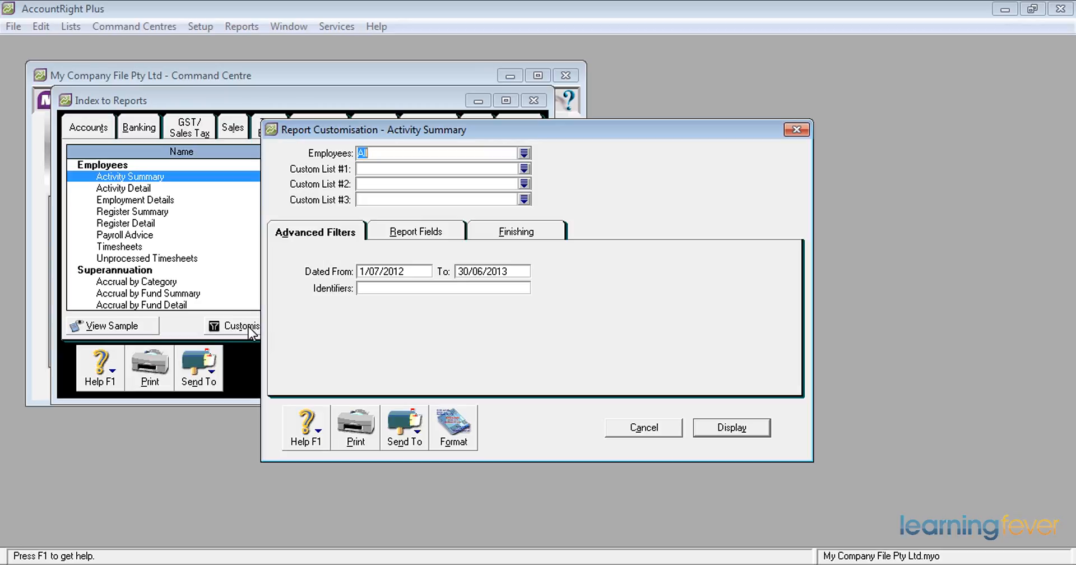
{"action": "left_click", "coordinate": [731, 427]}
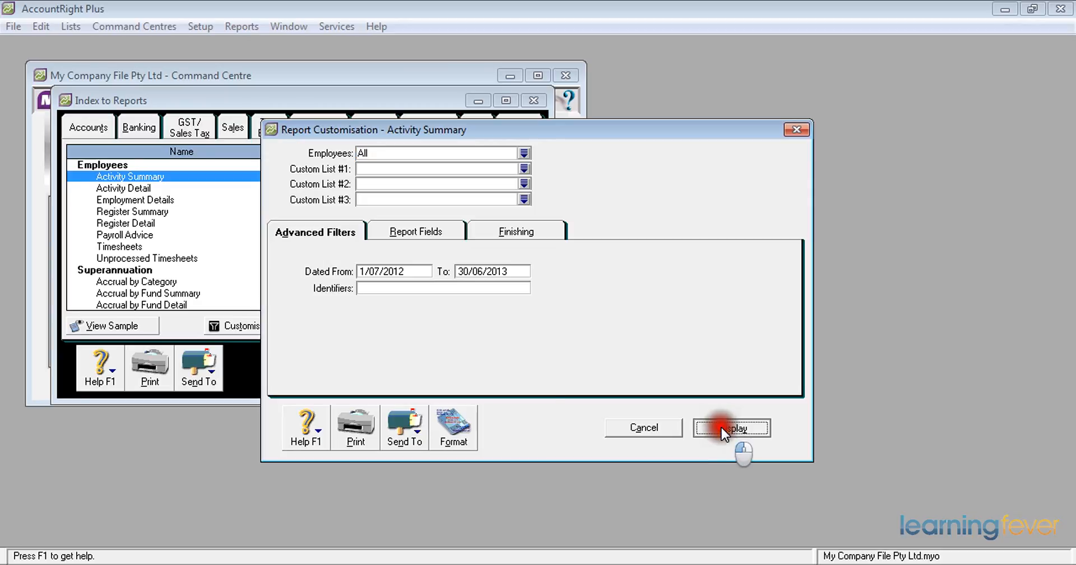
{"action": "left_click", "coordinate": [730, 426]}
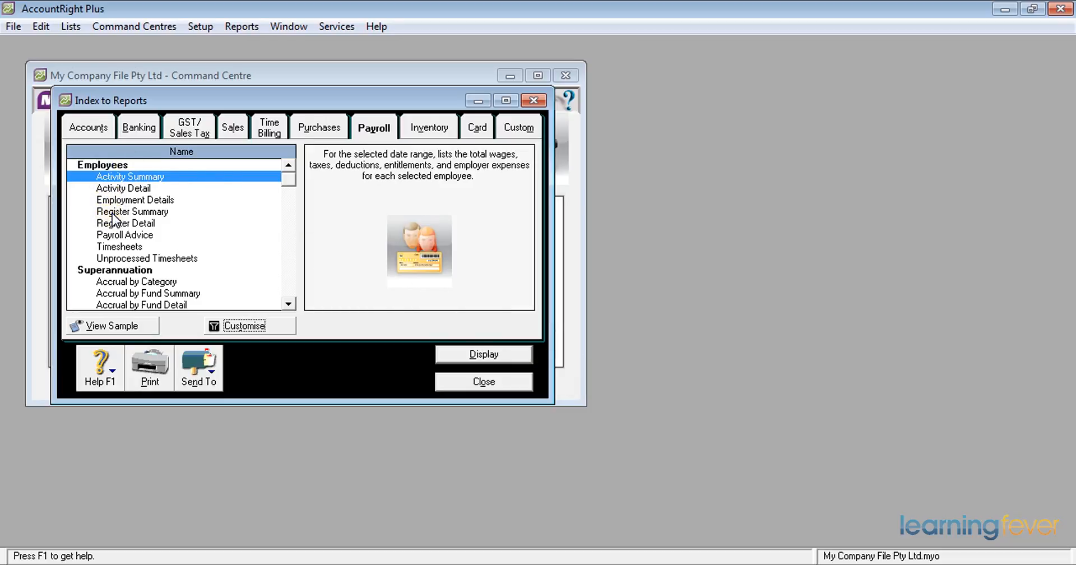
Step: Display the Register Summary report with its period customised to Year-to-Date
{"action": "left_click", "coordinate": [133, 211]}
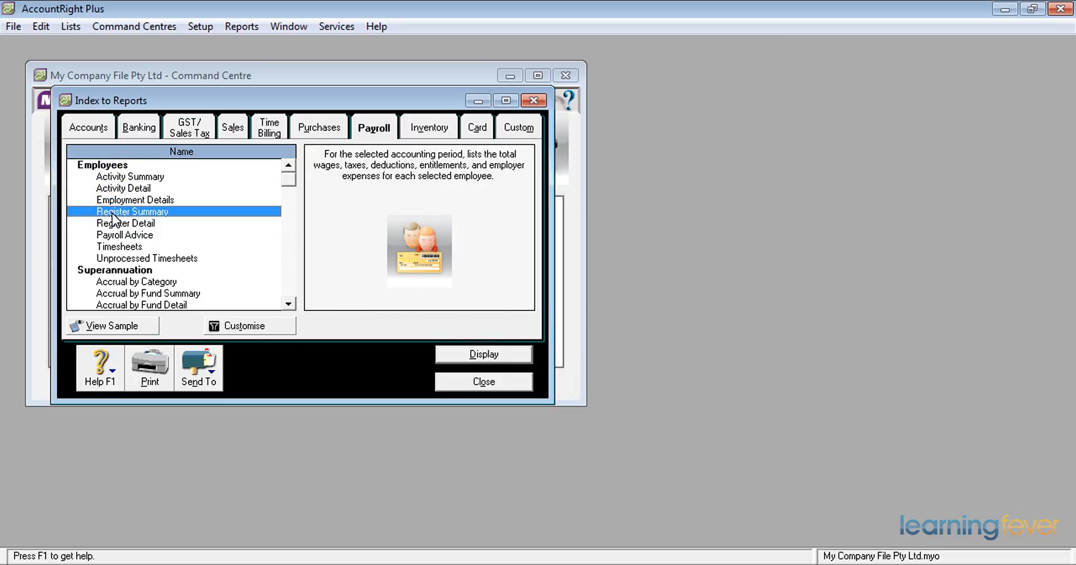
{"action": "left_click", "coordinate": [242, 326]}
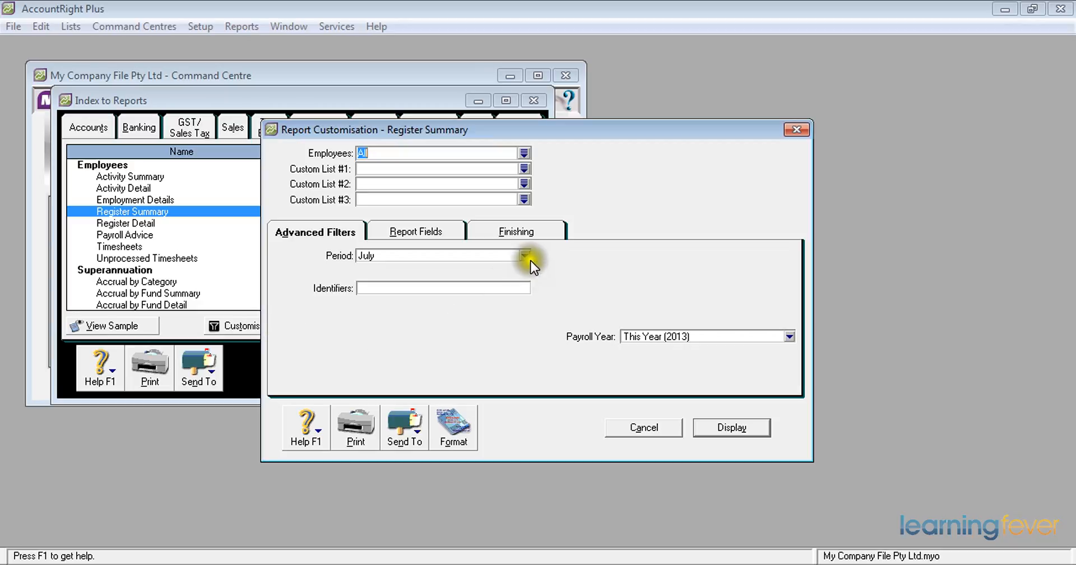
{"action": "left_click", "coordinate": [525, 256]}
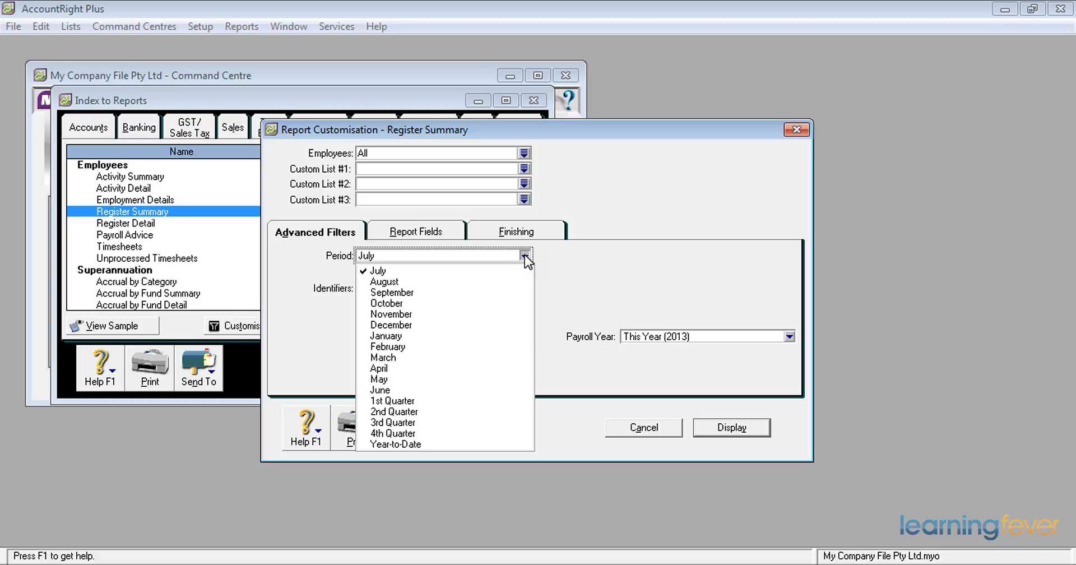
{"action": "left_click", "coordinate": [395, 444]}
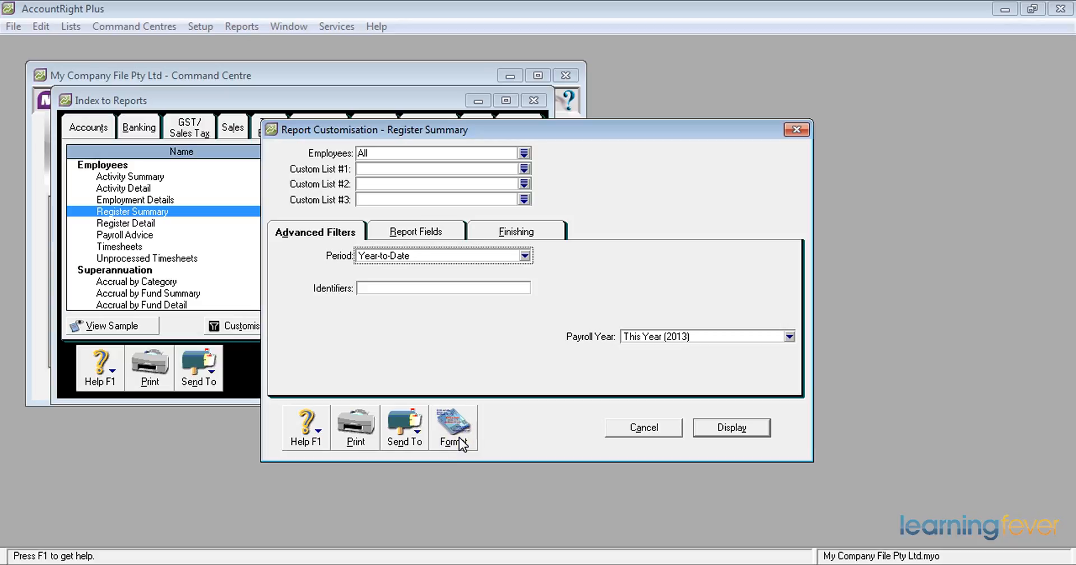
{"action": "mouse_move", "coordinate": [657, 364]}
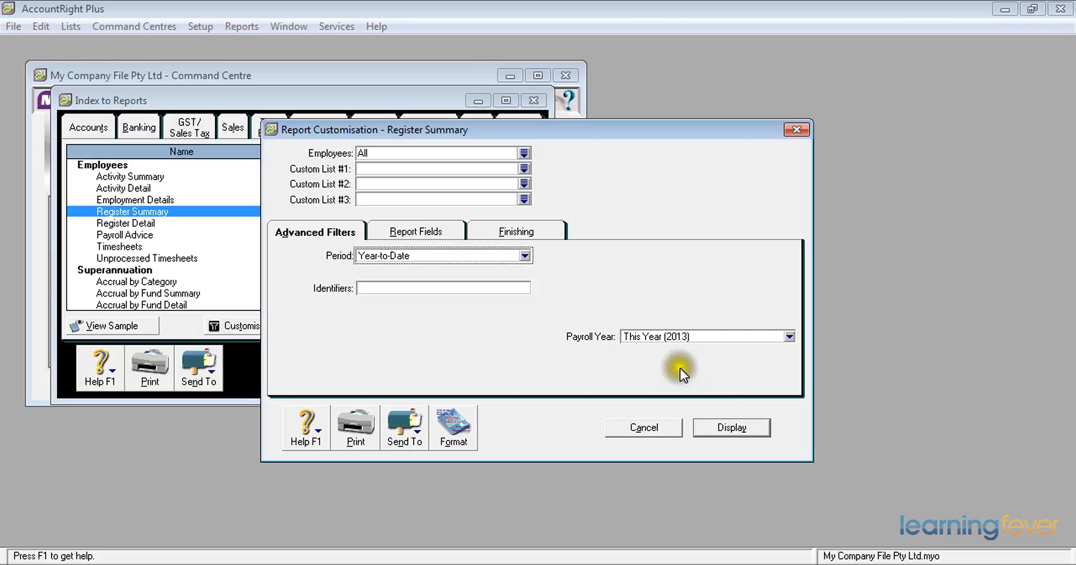
{"action": "left_click", "coordinate": [731, 427]}
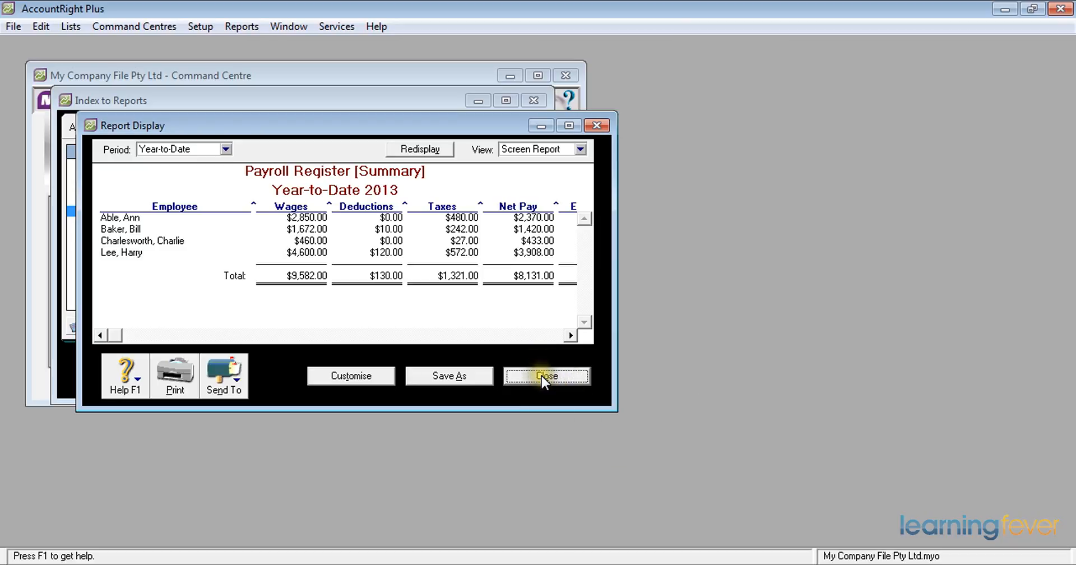
Step: Close the register report and open the Payroll Summary report's Customise settings
{"action": "left_click", "coordinate": [545, 376]}
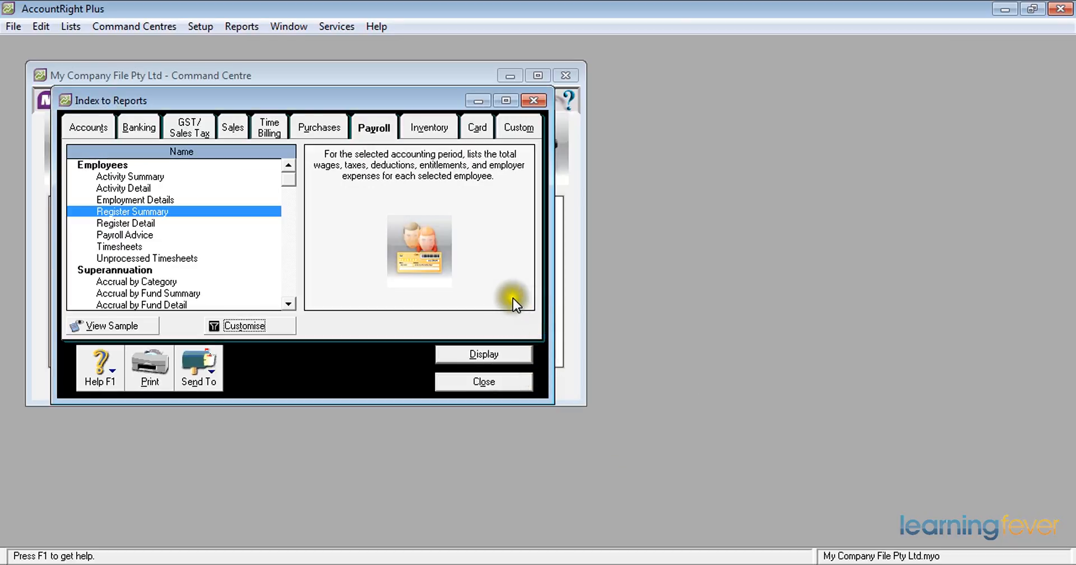
{"action": "mouse_move", "coordinate": [294, 311]}
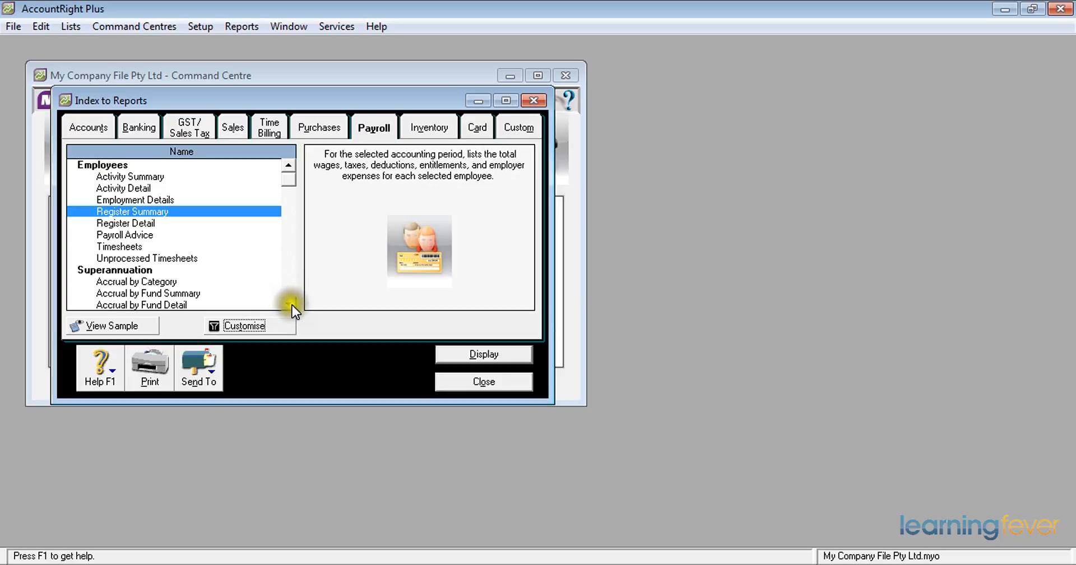
{"action": "scroll", "scroll_direction": "down", "scroll_amount": 3}
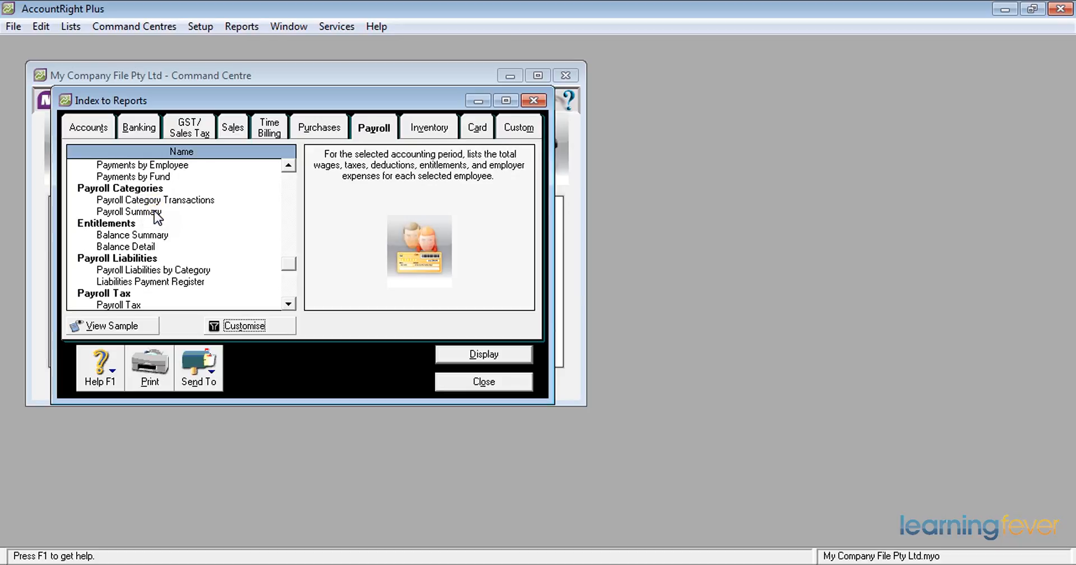
{"action": "left_click", "coordinate": [129, 211]}
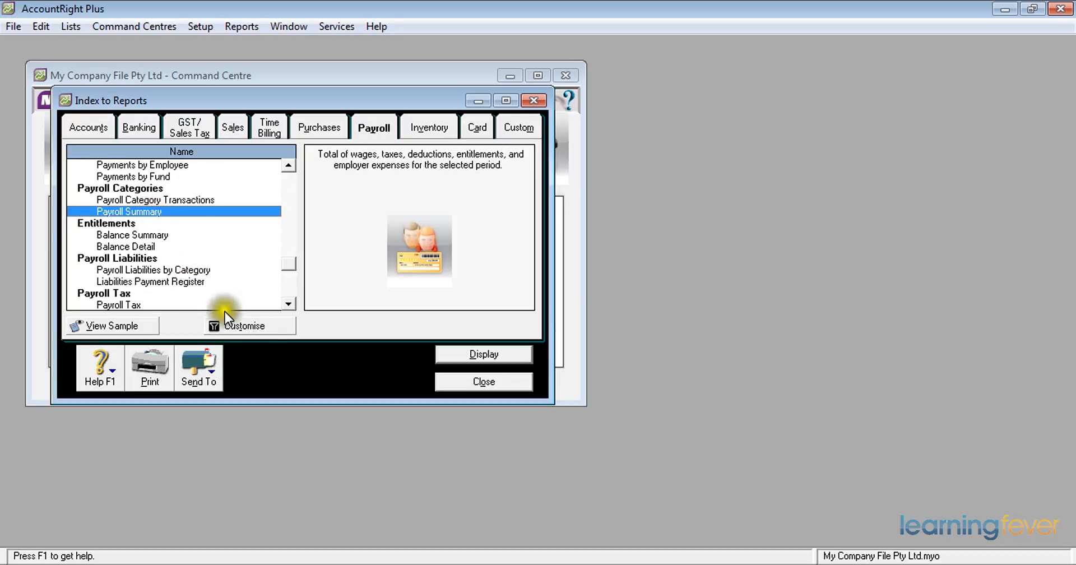
{"action": "left_click", "coordinate": [242, 325]}
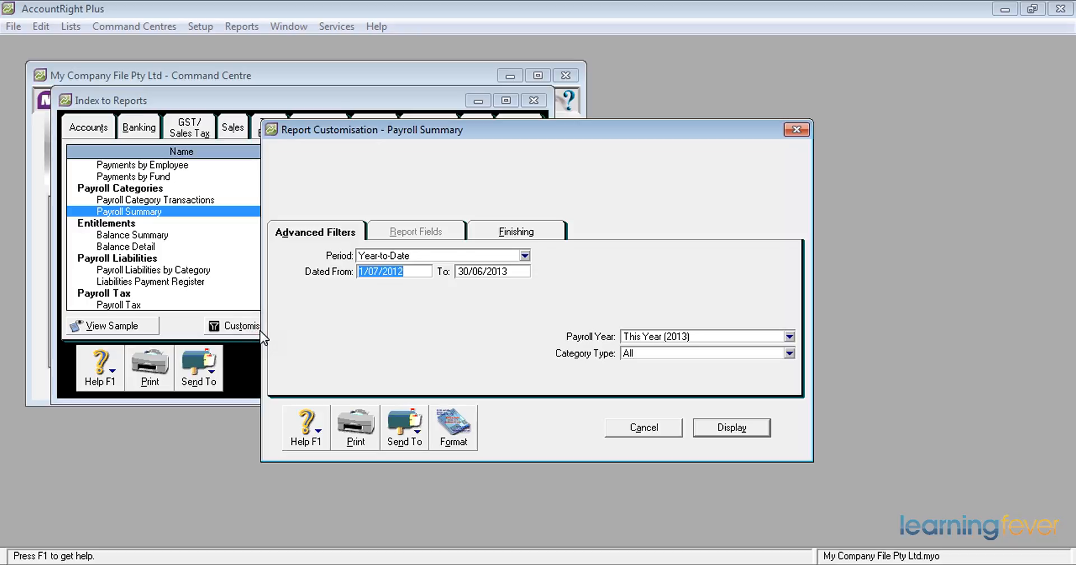
{"action": "mouse_move", "coordinate": [421, 266]}
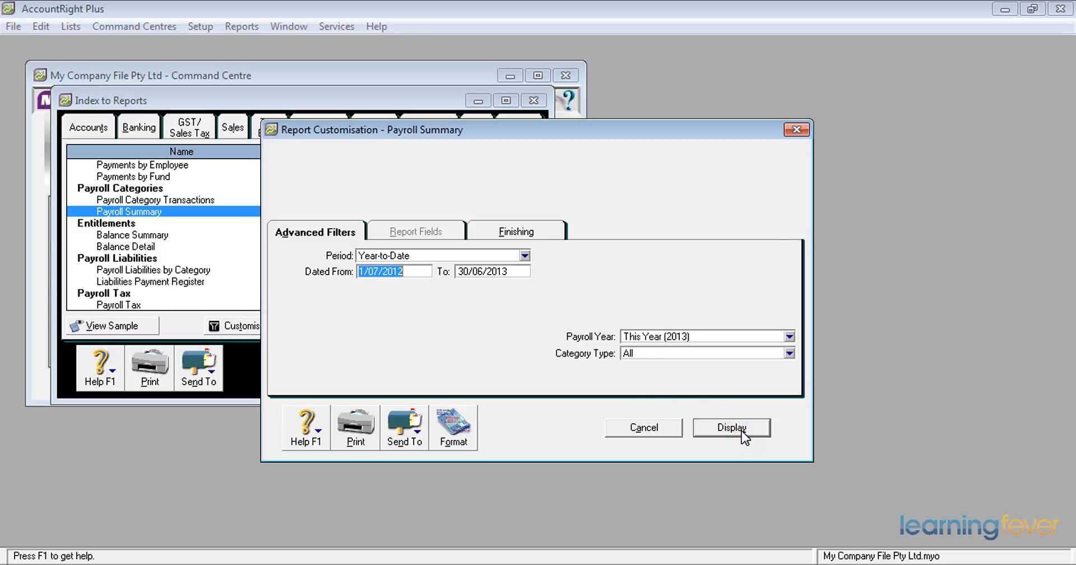
Step: Display the year-to-date Payroll Summary, enlarge its window to review figures, then close it
{"action": "left_click", "coordinate": [730, 427]}
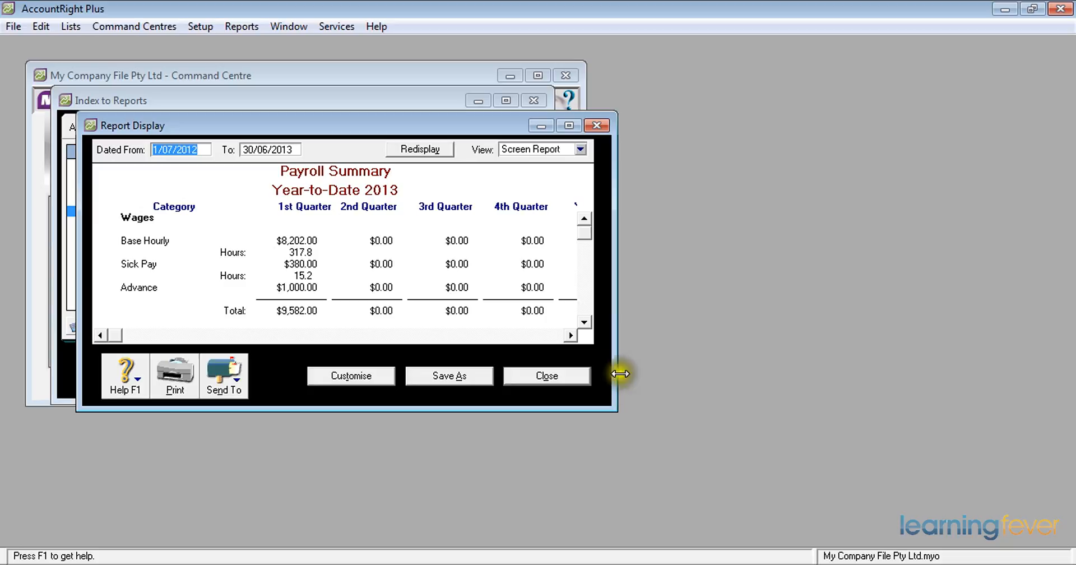
{"action": "mouse_move", "coordinate": [724, 370]}
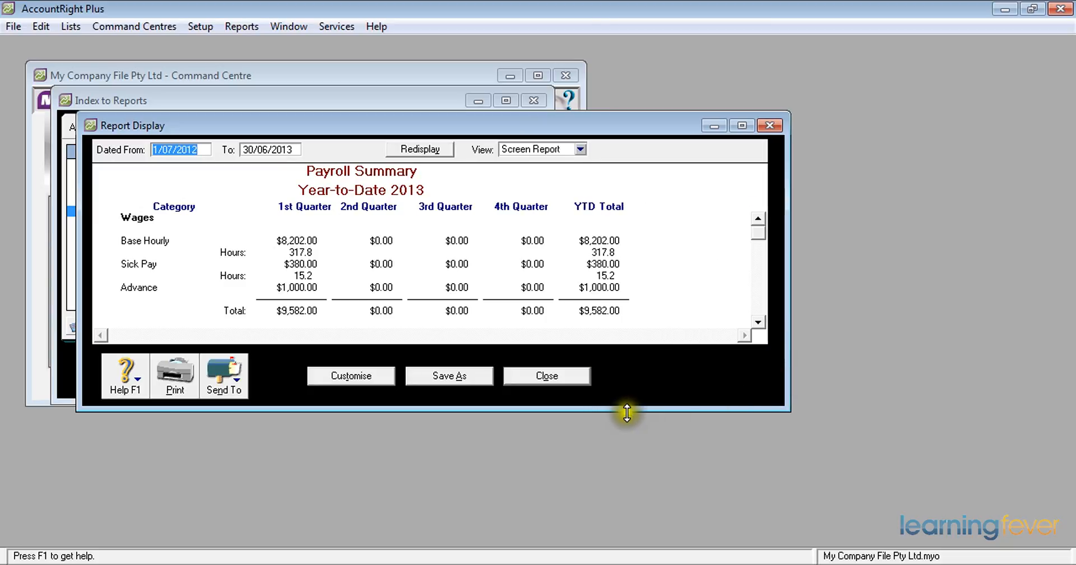
{"action": "left_click_drag", "start_coordinate": [626, 414], "coordinate": [630, 546]}
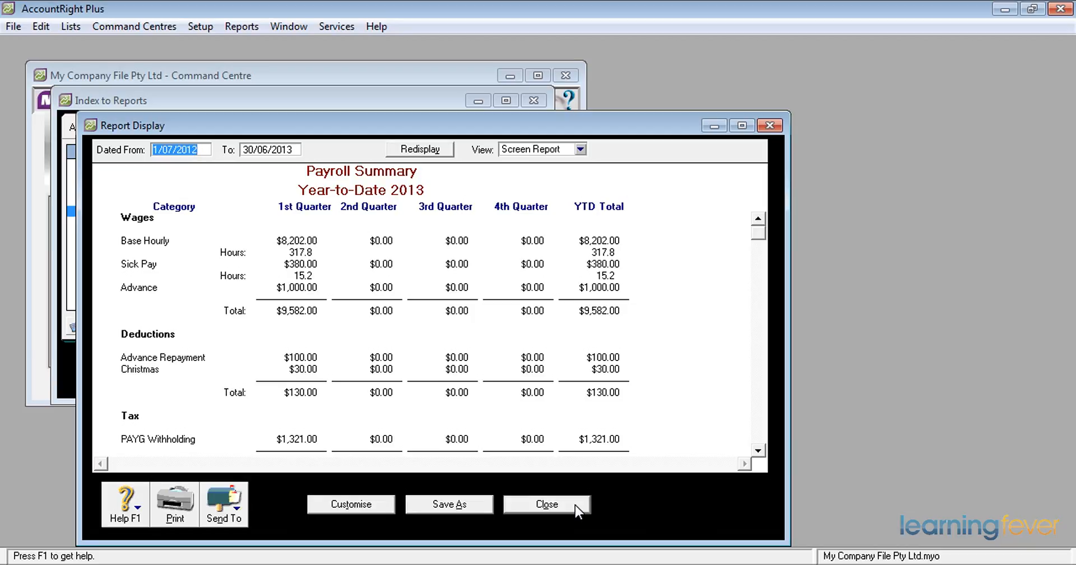
{"action": "left_click", "coordinate": [547, 503]}
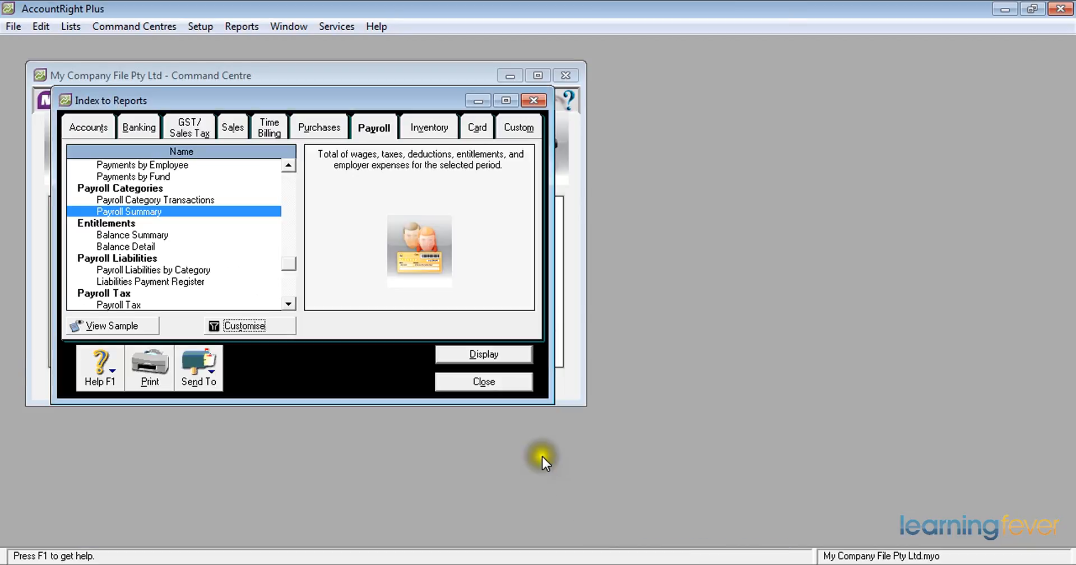
Step: Close Index to Reports, start Print Payment Summaries, and accept the Individual non-business form
{"action": "left_click", "coordinate": [483, 381]}
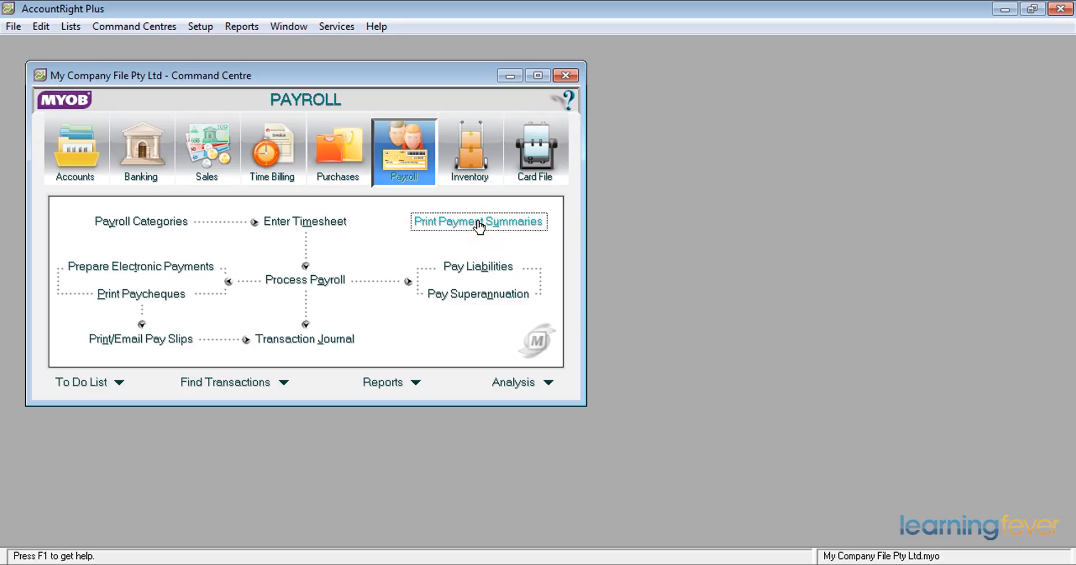
{"action": "left_click", "coordinate": [477, 221]}
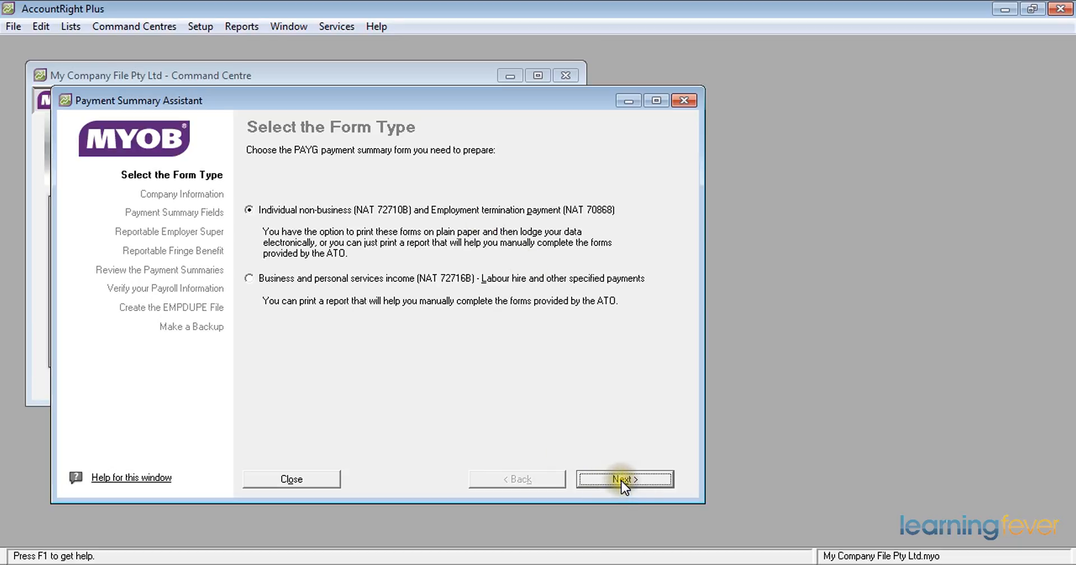
{"action": "left_click", "coordinate": [624, 478]}
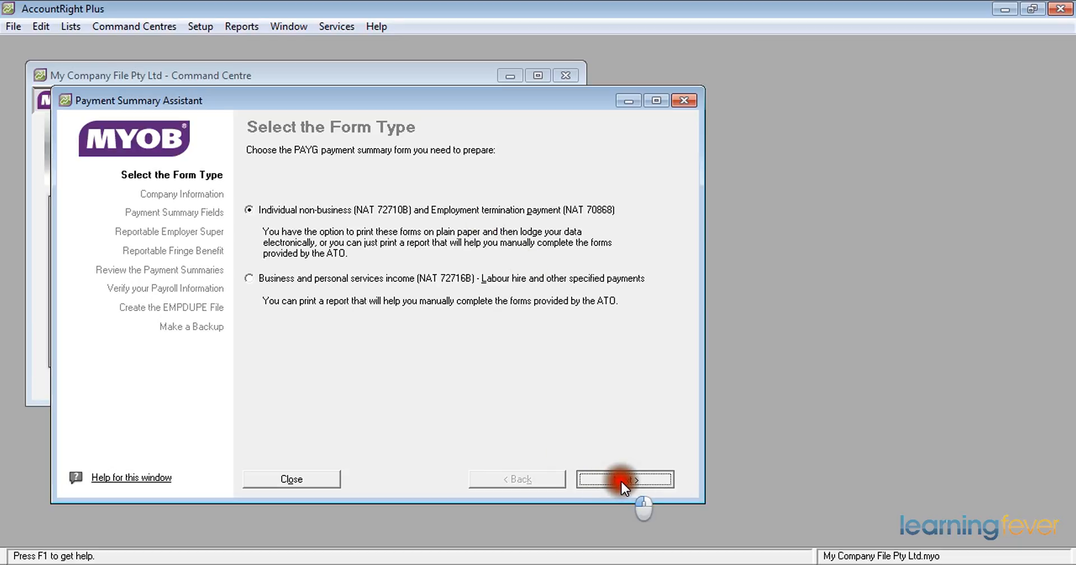
Step: Advance the assistant to Company Information and confirm the company and contact details
{"action": "left_click", "coordinate": [623, 478]}
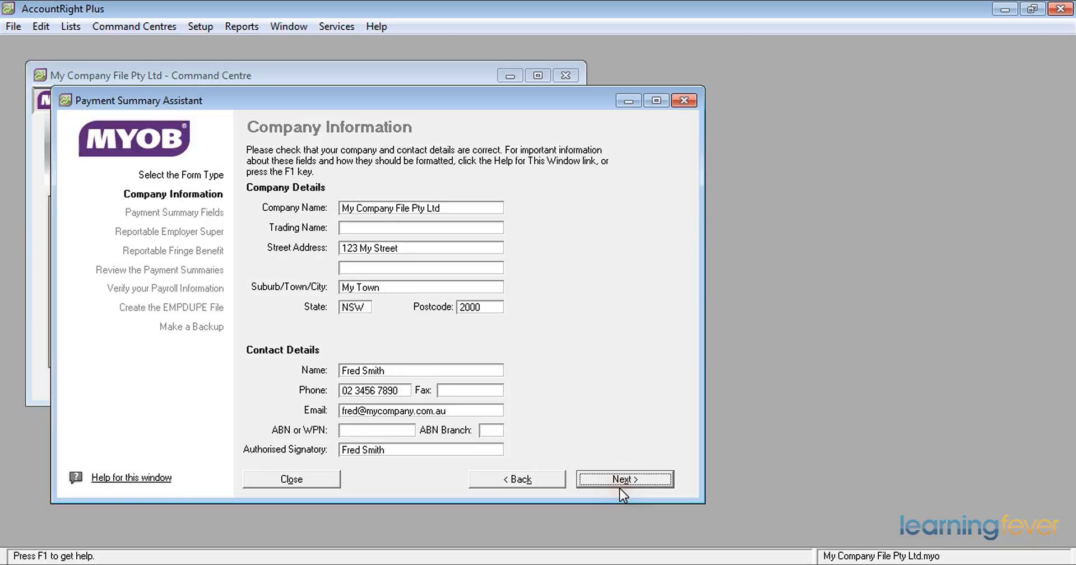
{"action": "left_click", "coordinate": [623, 479]}
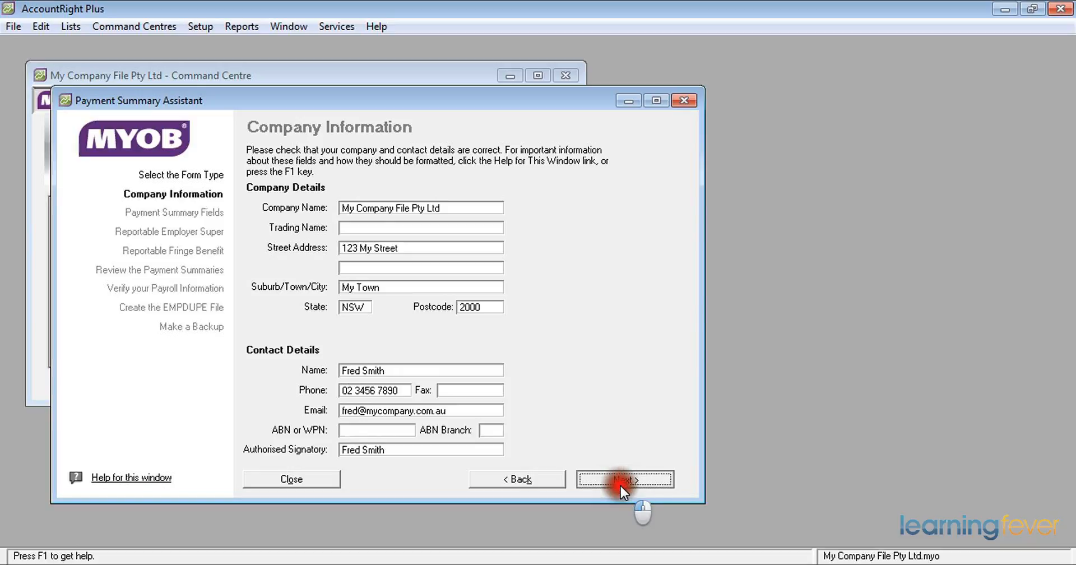
Step: On Payment Summary Fields, tick Long Service Leave and Sick Pay Monthly under Gross Payments
{"action": "left_click", "coordinate": [624, 479]}
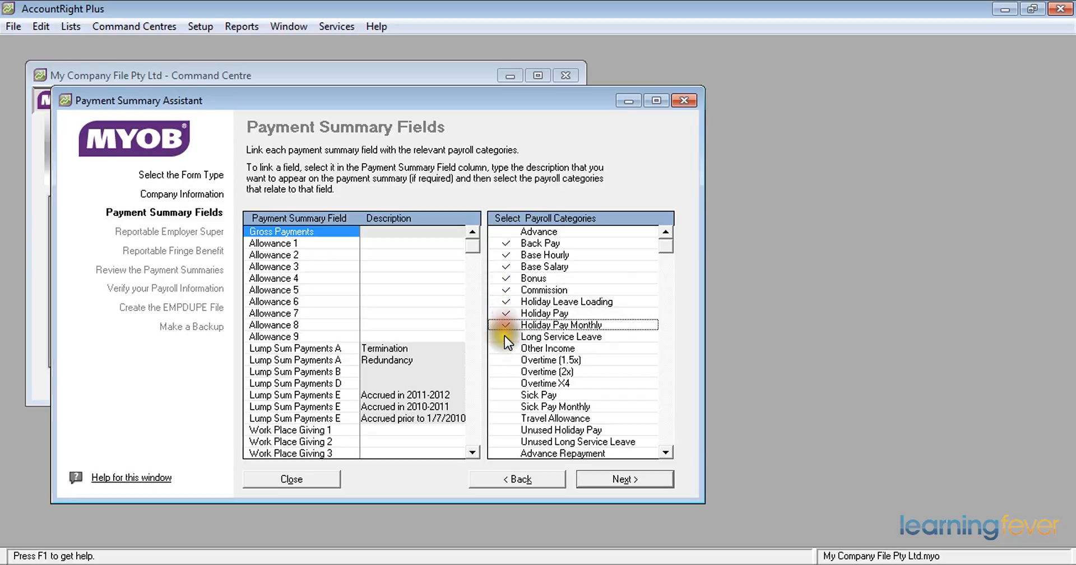
{"action": "left_click", "coordinate": [505, 324]}
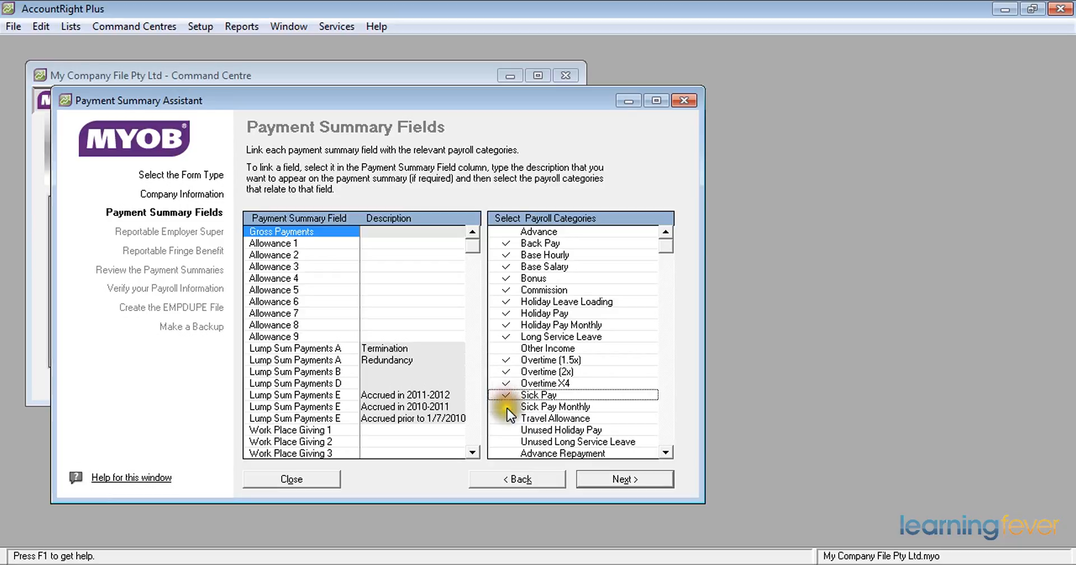
{"action": "left_click", "coordinate": [554, 406]}
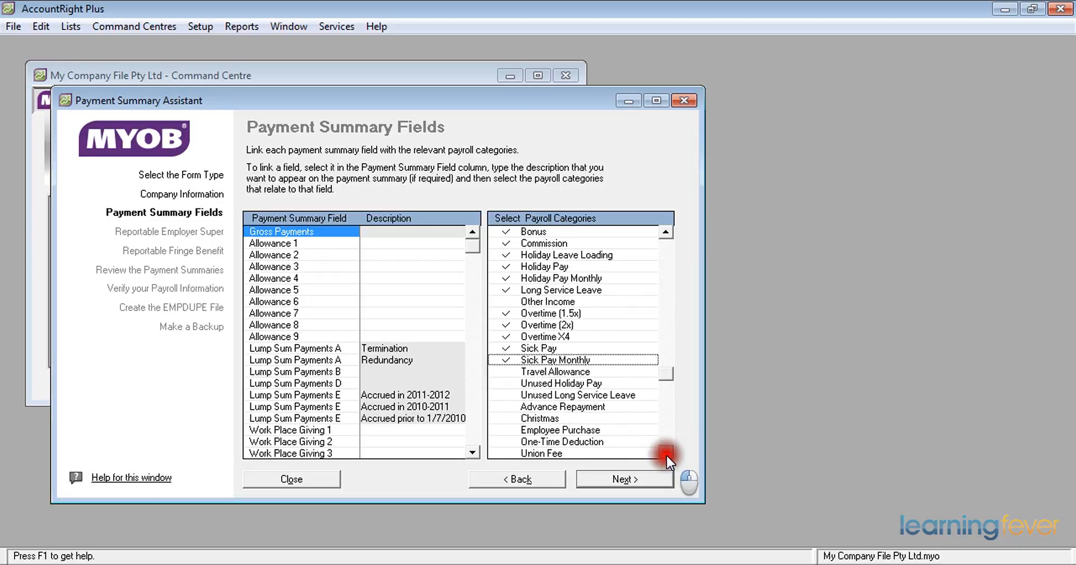
{"action": "left_click", "coordinate": [664, 452]}
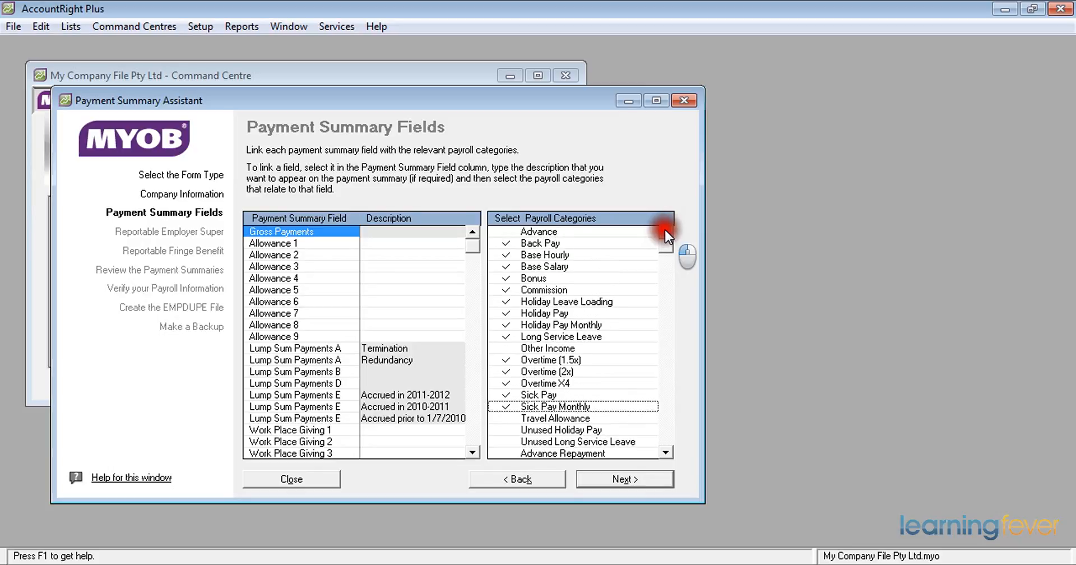
{"action": "mouse_move", "coordinate": [638, 233]}
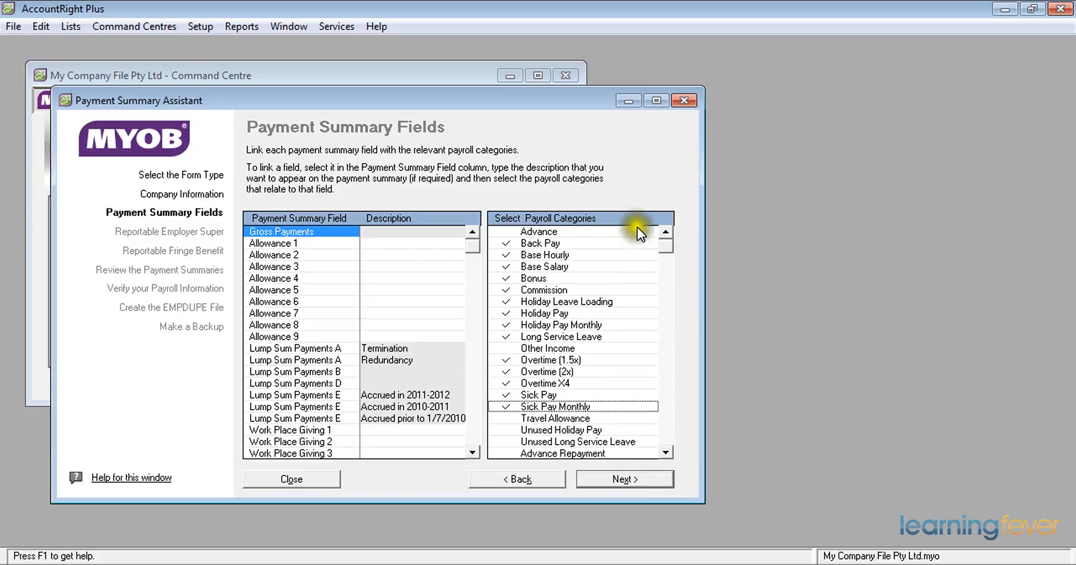
{"action": "mouse_move", "coordinate": [541, 237]}
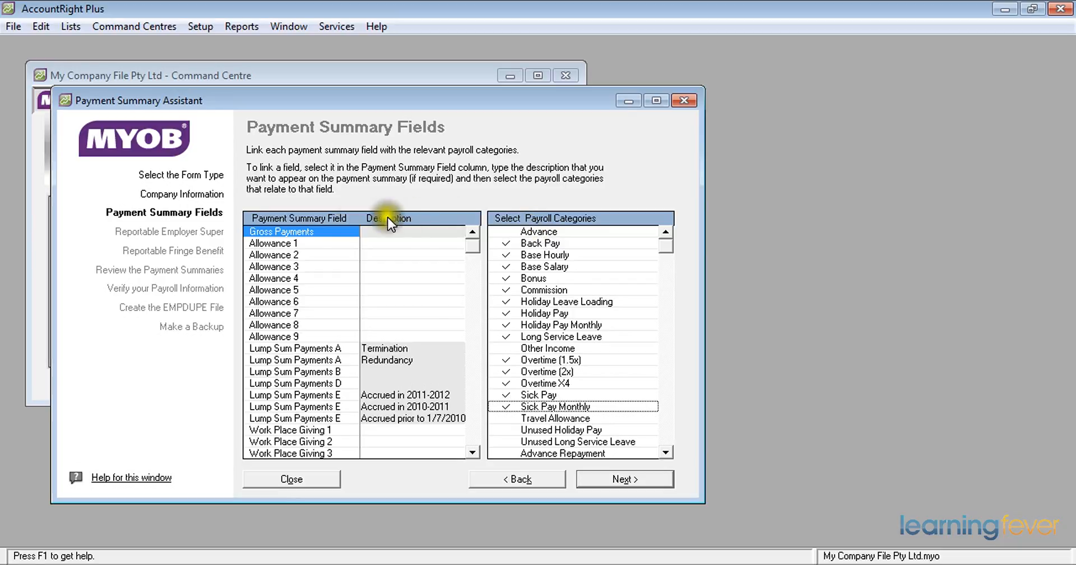
{"action": "left_click", "coordinate": [273, 243]}
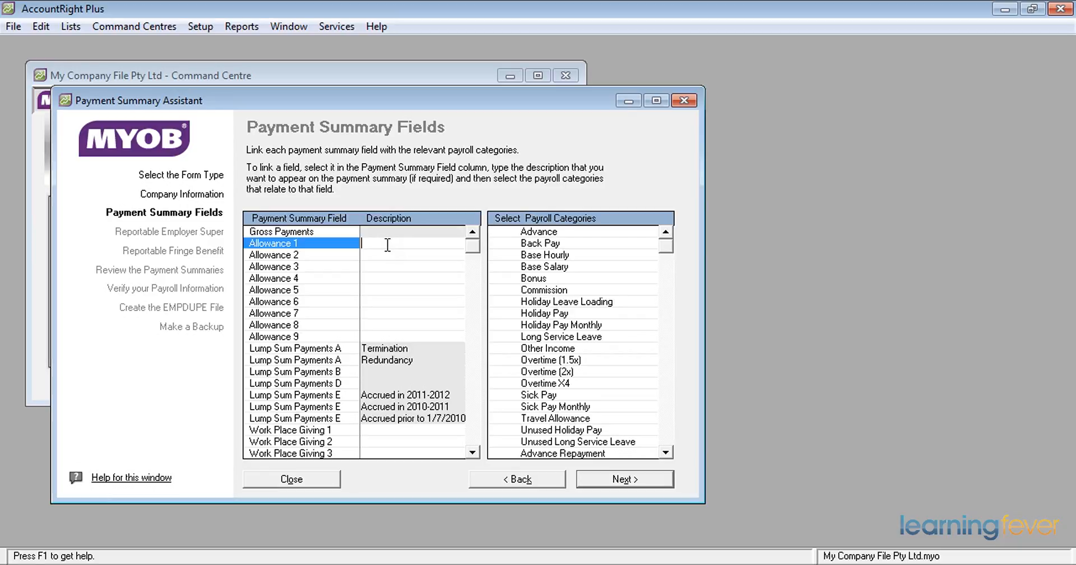
Step: Enter 'Travel' as Allowance 1's description and tick the Travel Allowance category
{"action": "type", "text": "Travel"}
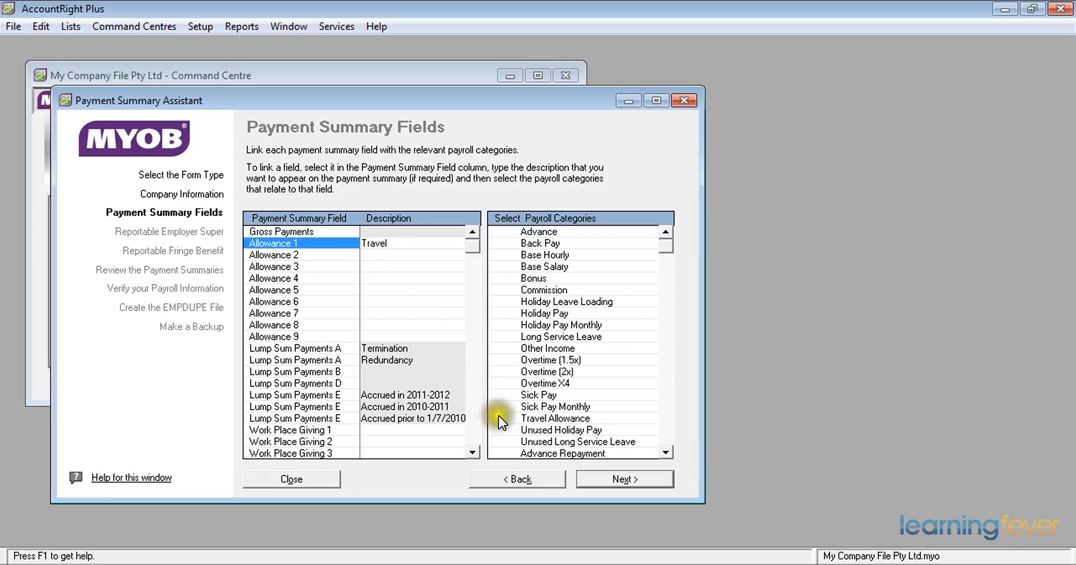
{"action": "left_click", "coordinate": [555, 418]}
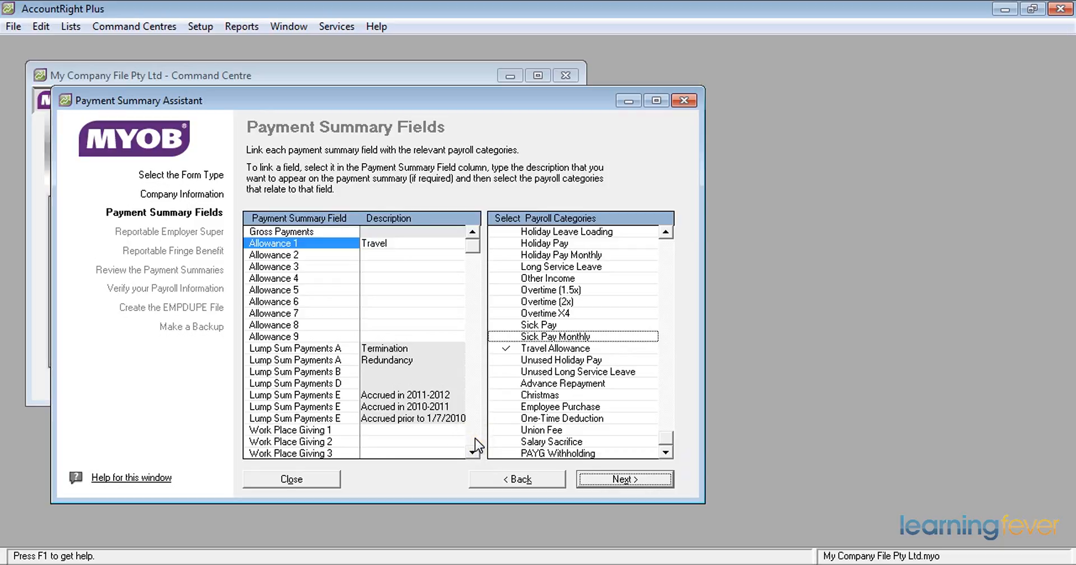
Step: Check the Union Fees and Total Tax Withheld (PAYG Withholding) links, then continue
{"action": "left_click", "coordinate": [472, 450]}
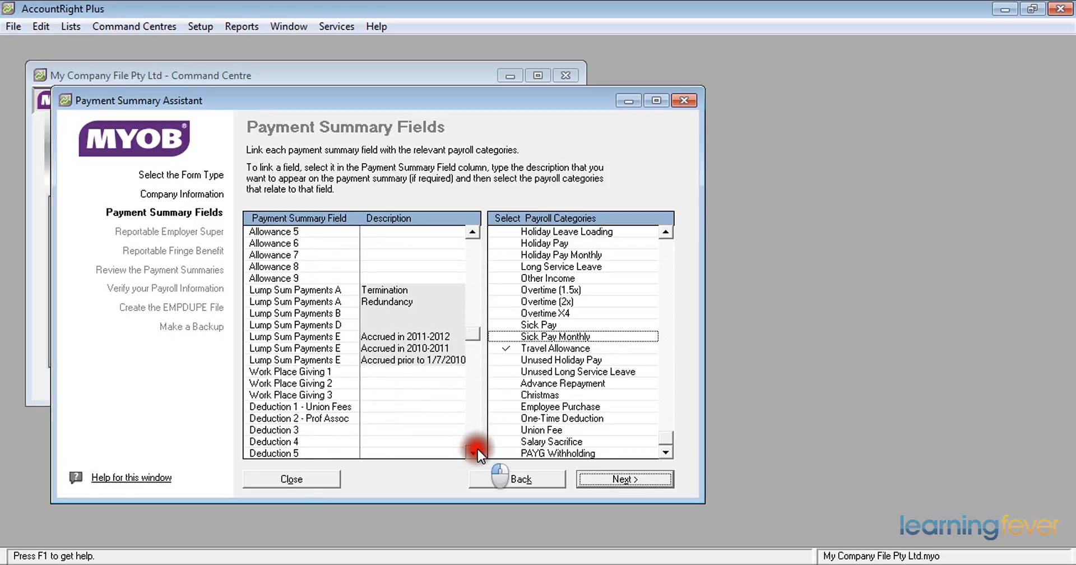
{"action": "left_click", "coordinate": [472, 453]}
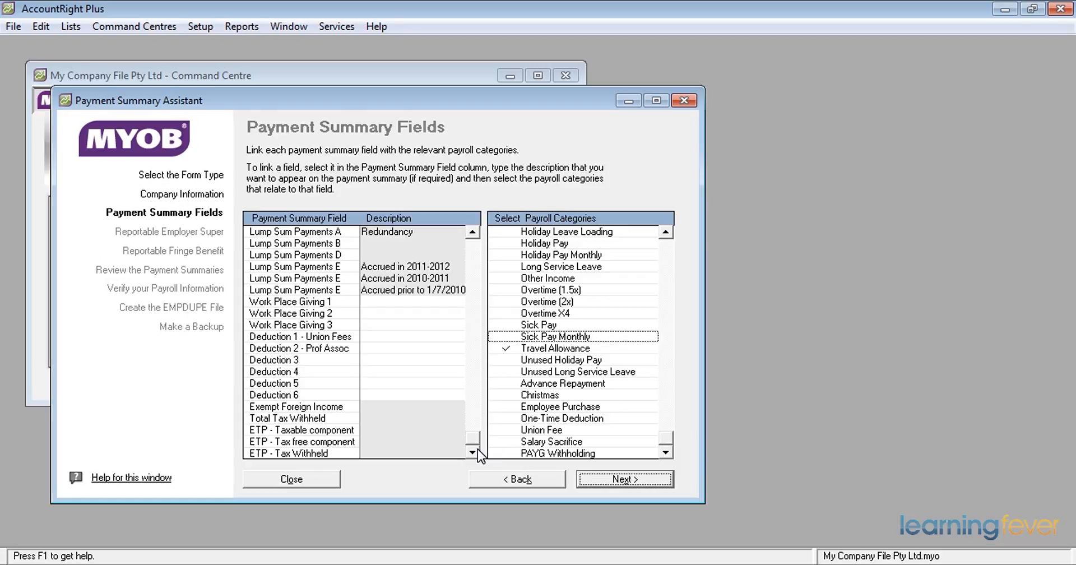
{"action": "mouse_move", "coordinate": [349, 348]}
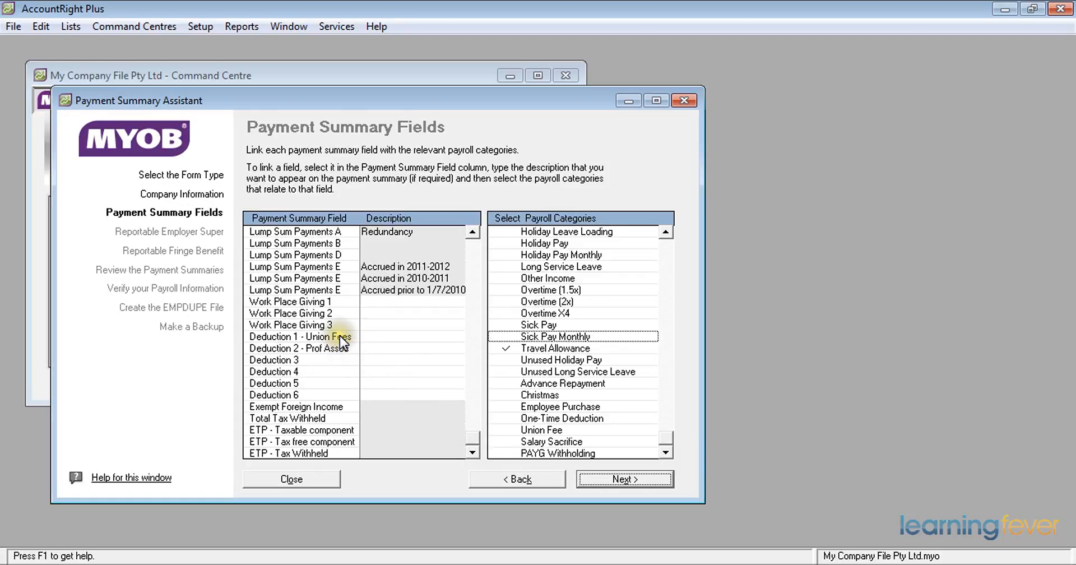
{"action": "left_click", "coordinate": [298, 336]}
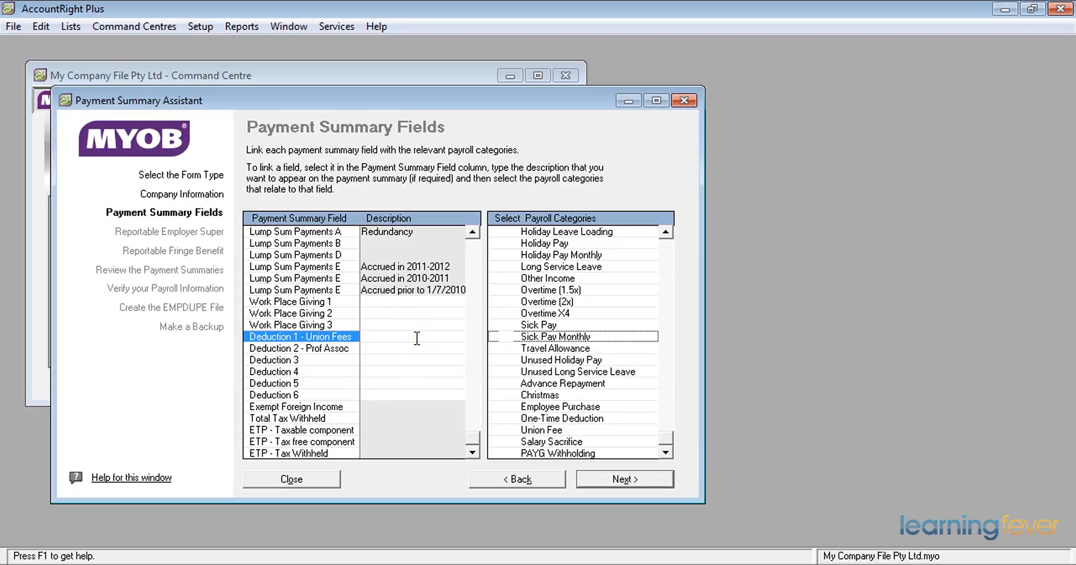
{"action": "mouse_move", "coordinate": [417, 345]}
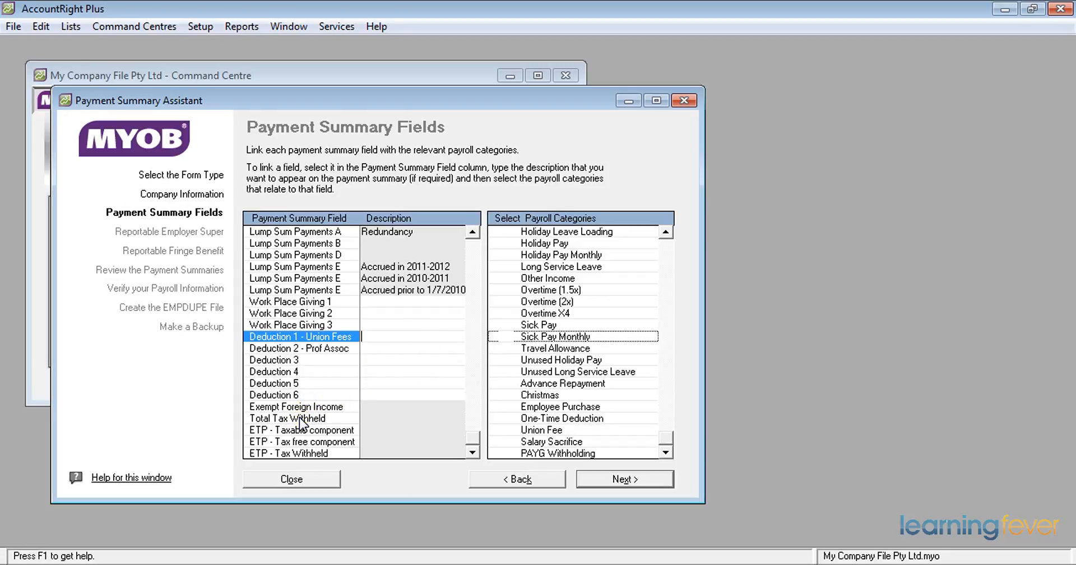
{"action": "left_click", "coordinate": [287, 418]}
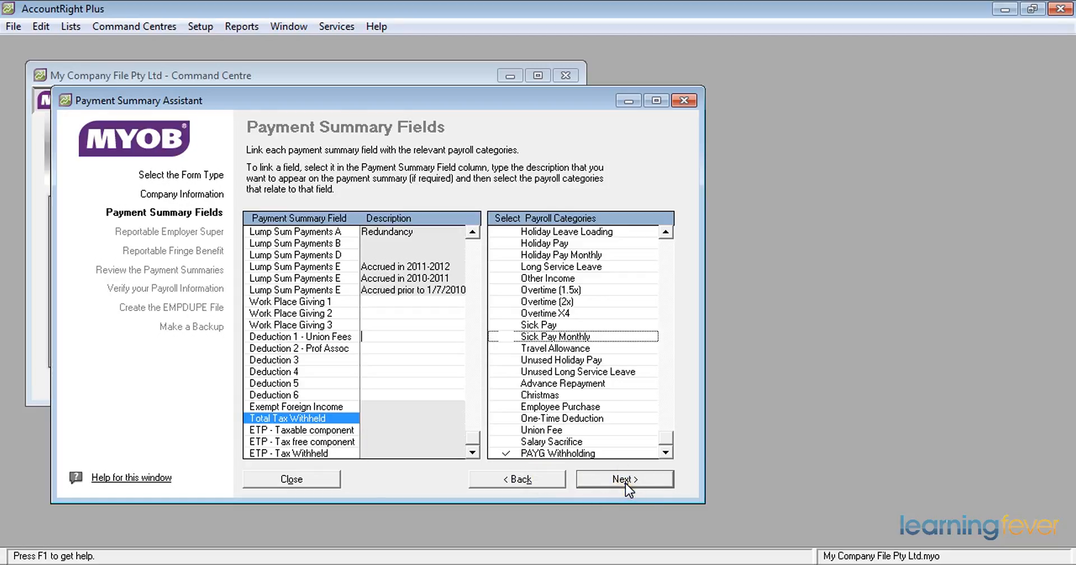
{"action": "left_click", "coordinate": [623, 478]}
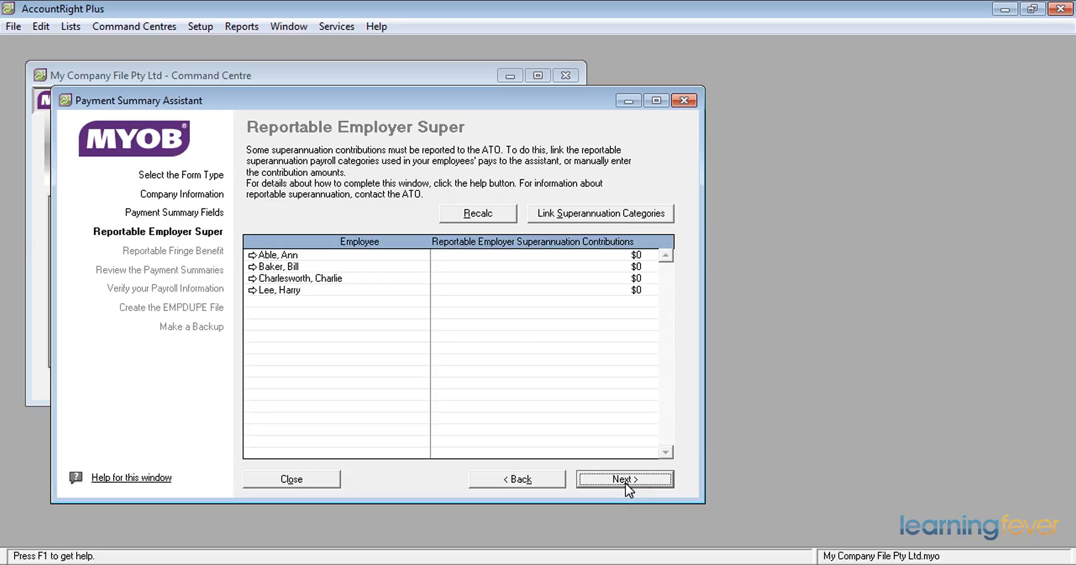
{"action": "mouse_move", "coordinate": [614, 220]}
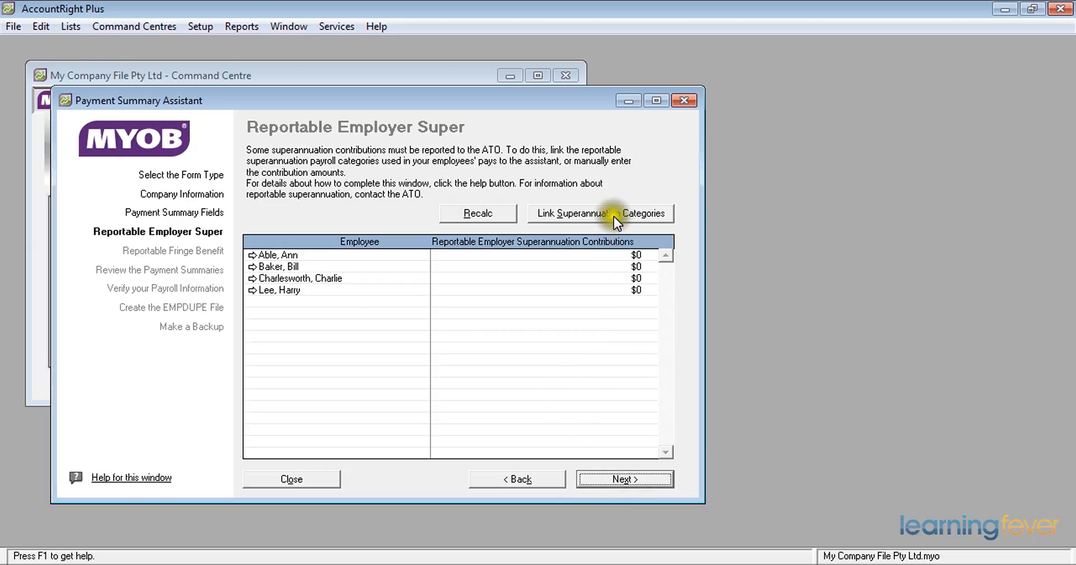
Step: Review the linked super categories showing $0 for all four employees, then continue
{"action": "left_click", "coordinate": [599, 213]}
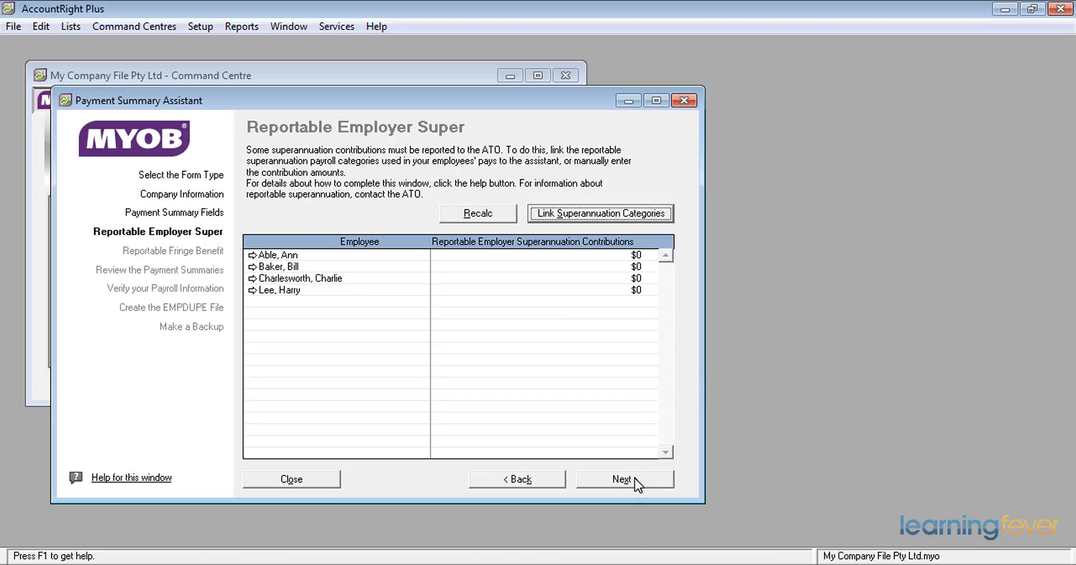
{"action": "left_click", "coordinate": [623, 478]}
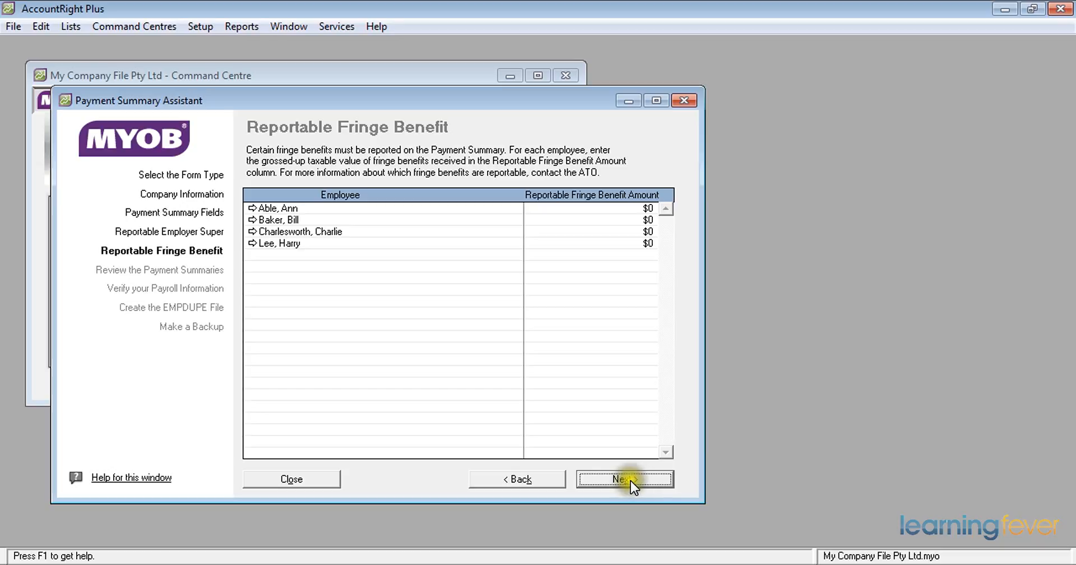
Step: Keep all reportable fringe benefits at $0 and move on to reviewing summaries
{"action": "left_click", "coordinate": [623, 478]}
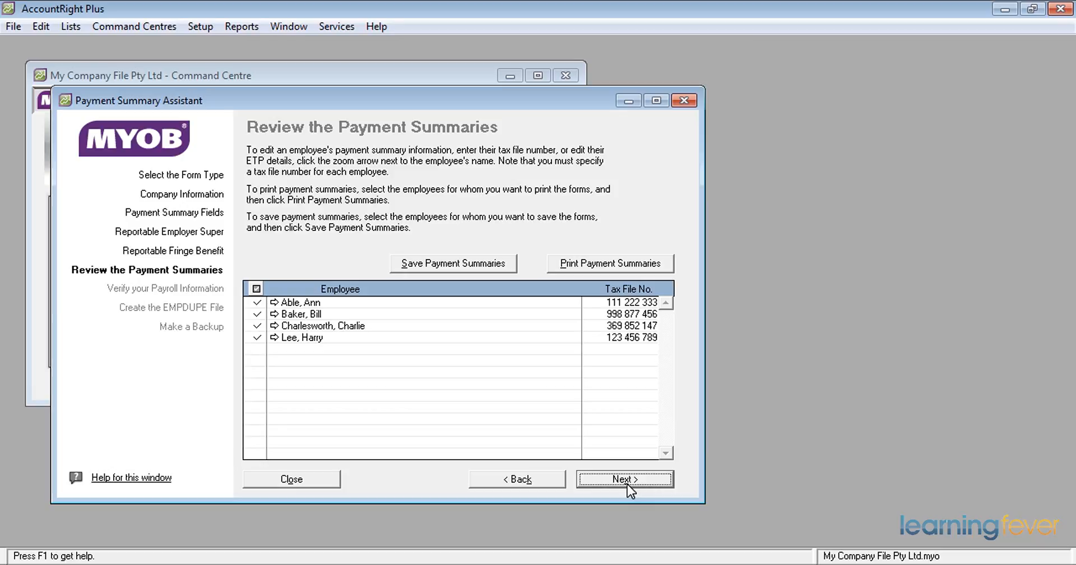
Step: Confirm the four ticked employees' tax file numbers and begin saving their payment summaries
{"action": "left_click", "coordinate": [623, 479]}
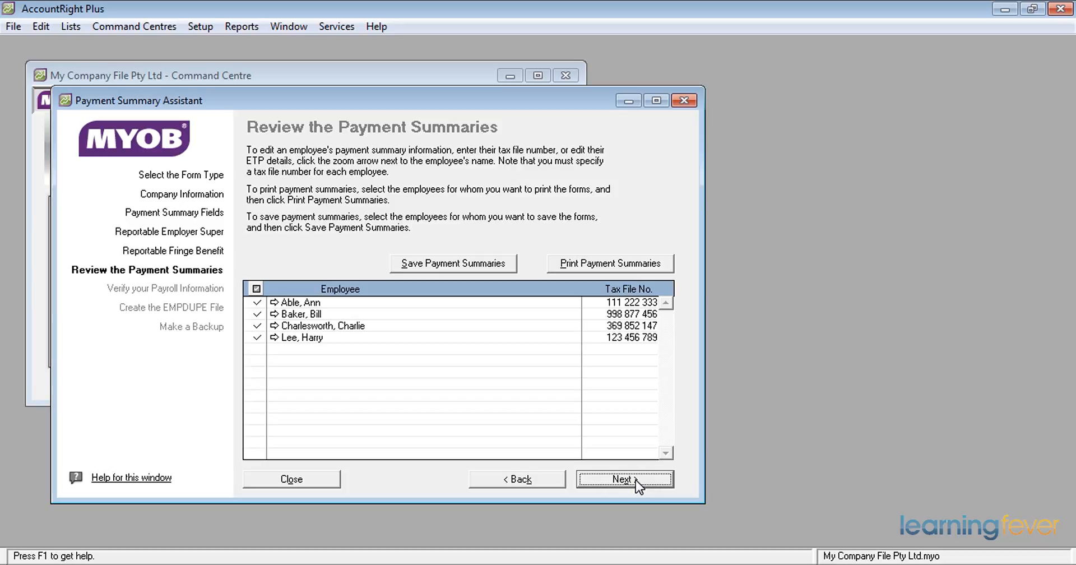
{"action": "mouse_move", "coordinate": [453, 264]}
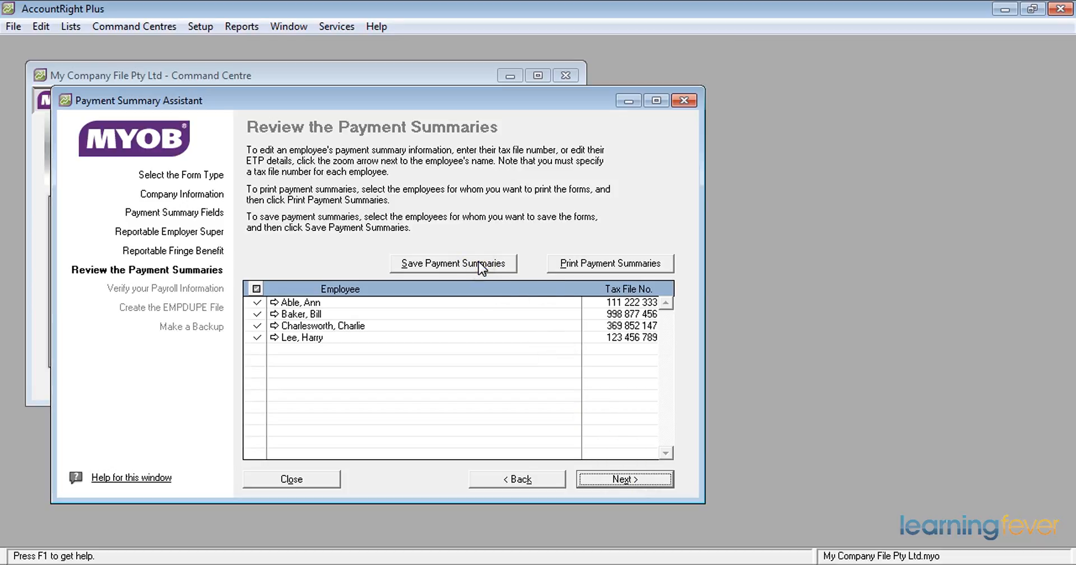
{"action": "left_click", "coordinate": [452, 263]}
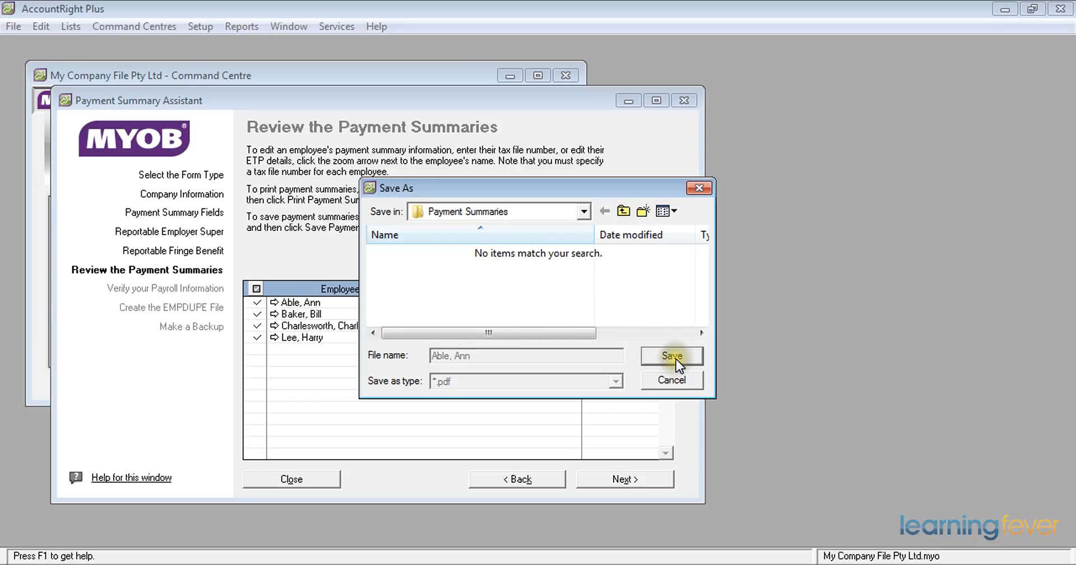
Step: Save the payment summary PDFs, dismiss the saved message, and continue to payroll verification
{"action": "left_click", "coordinate": [670, 355]}
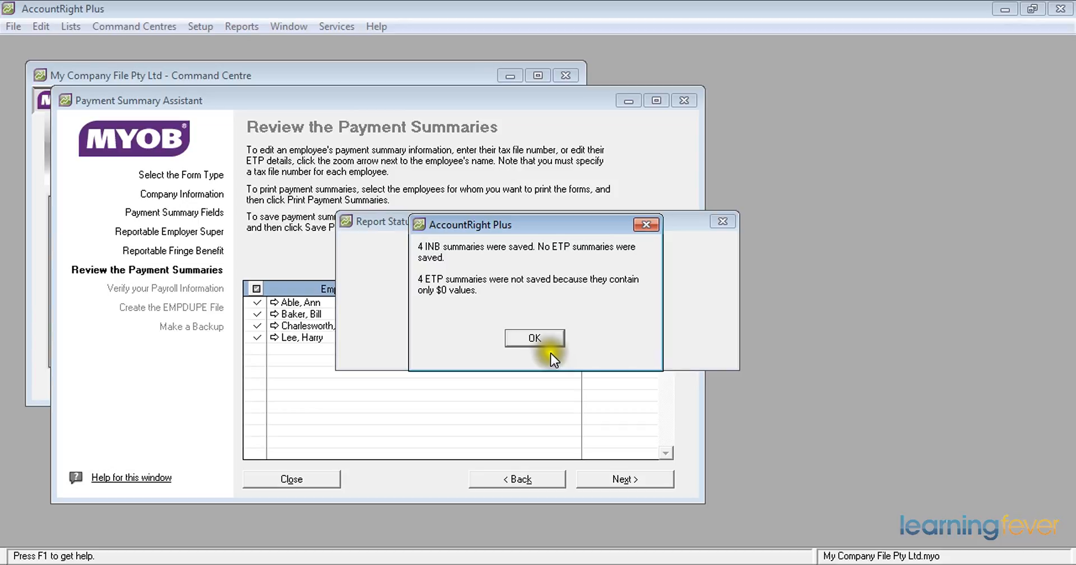
{"action": "left_click", "coordinate": [535, 338]}
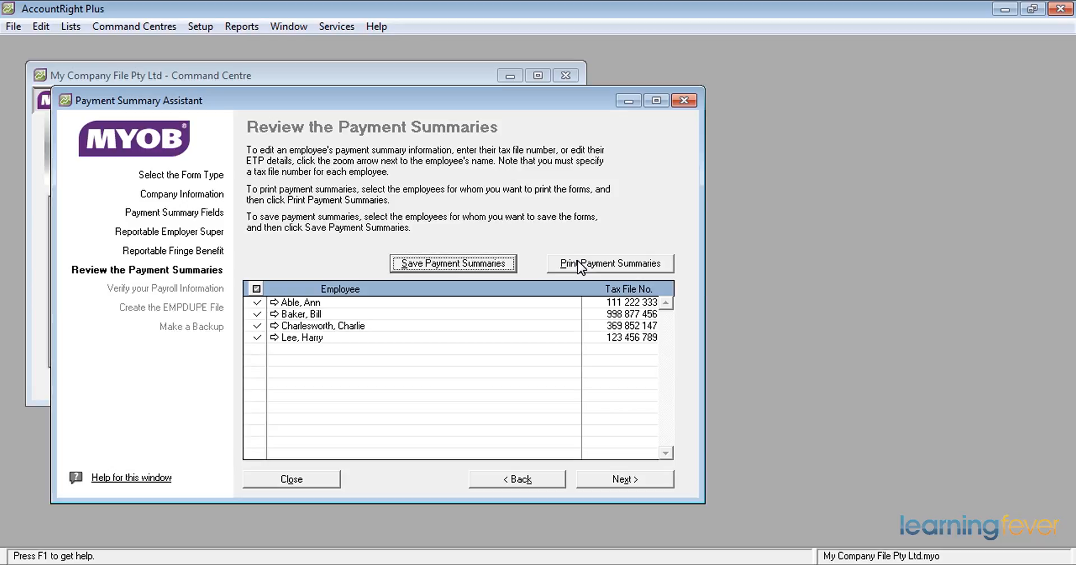
{"action": "mouse_move", "coordinate": [619, 478]}
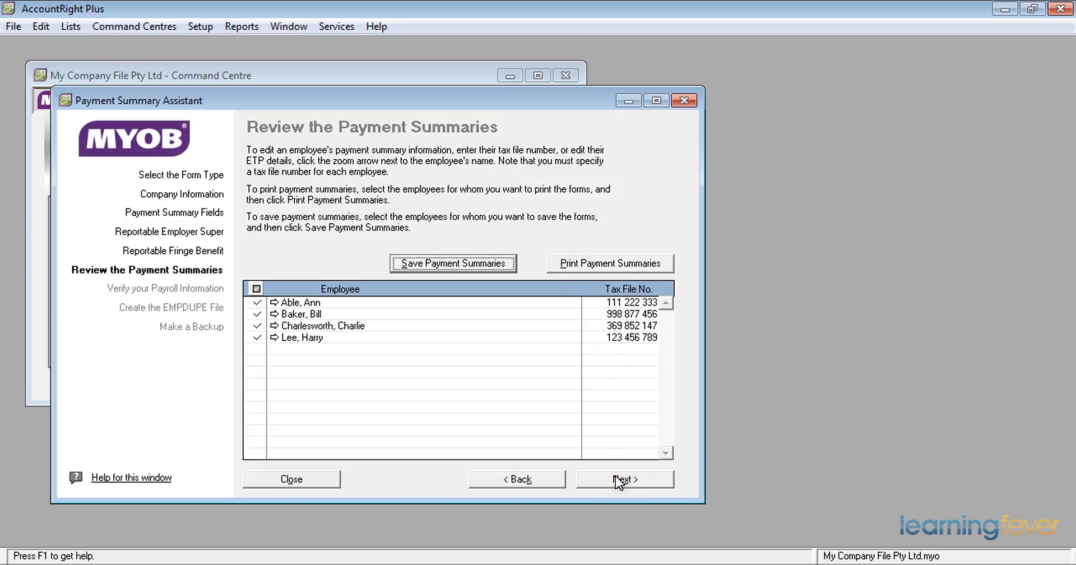
{"action": "left_click", "coordinate": [624, 478]}
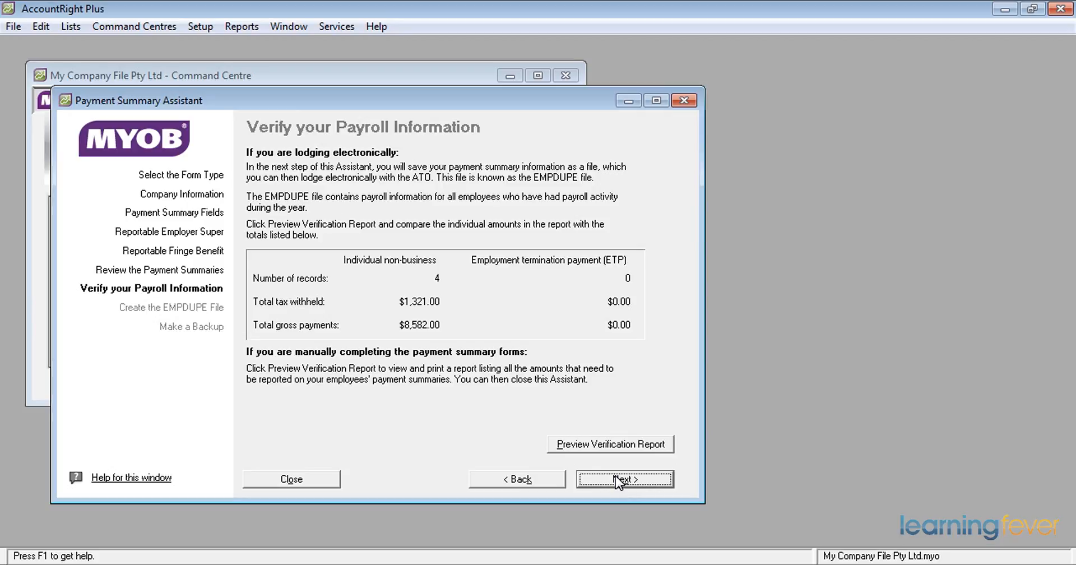
Step: Confirm 4 records, $1,321.00 tax withheld and $8,582.00 gross, then continue
{"action": "left_click", "coordinate": [624, 479]}
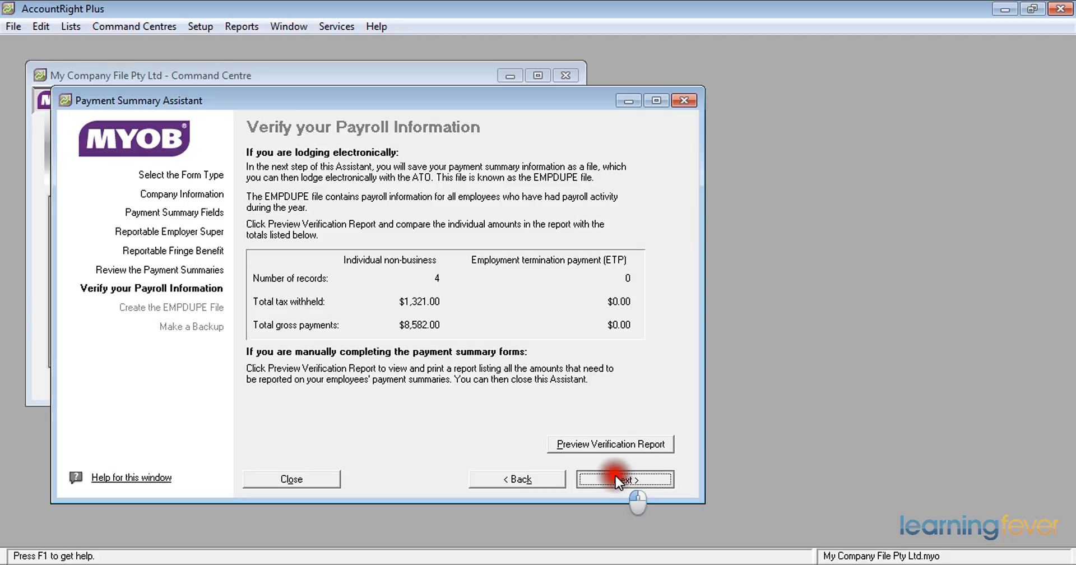
Step: Advance through the Create the EMPDUPE File page to the Make a Backup step
{"action": "left_click", "coordinate": [624, 478]}
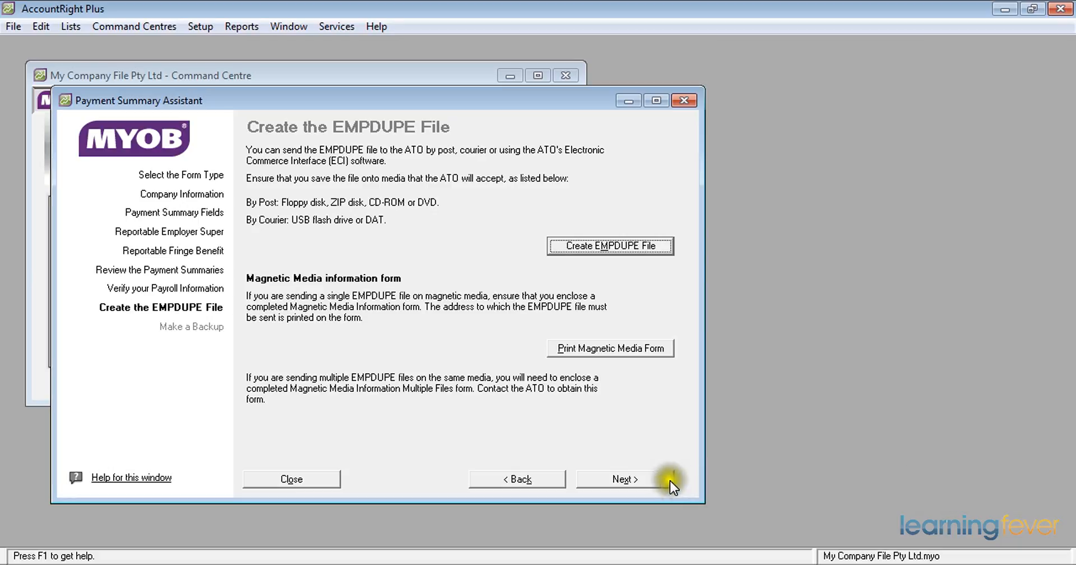
{"action": "left_click", "coordinate": [623, 479]}
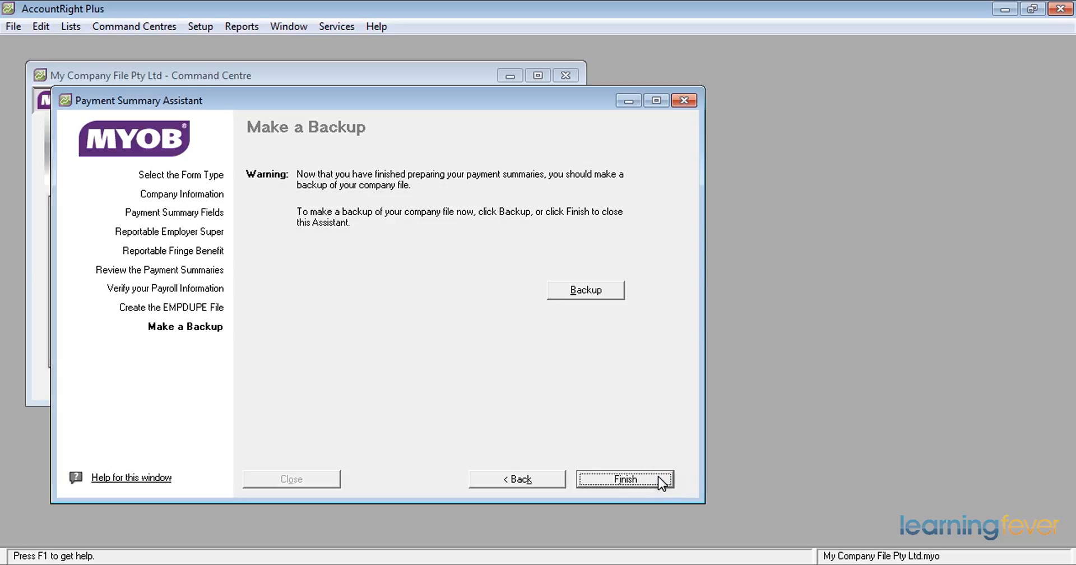